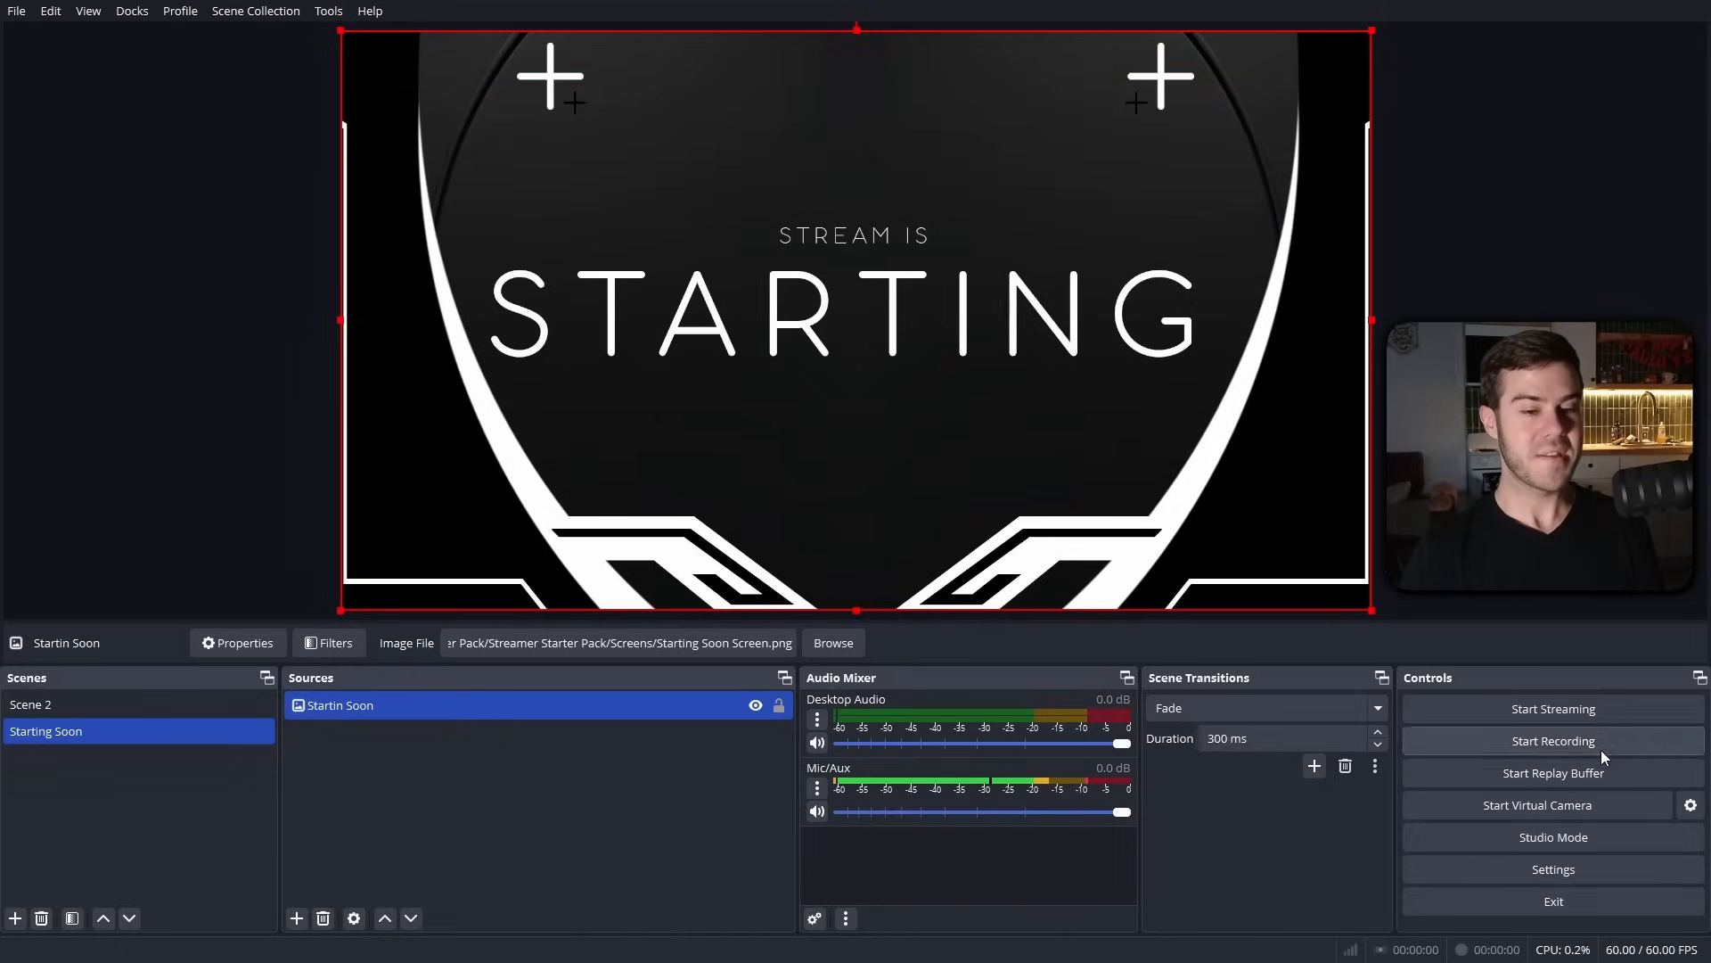
mouse_move(1549, 879)
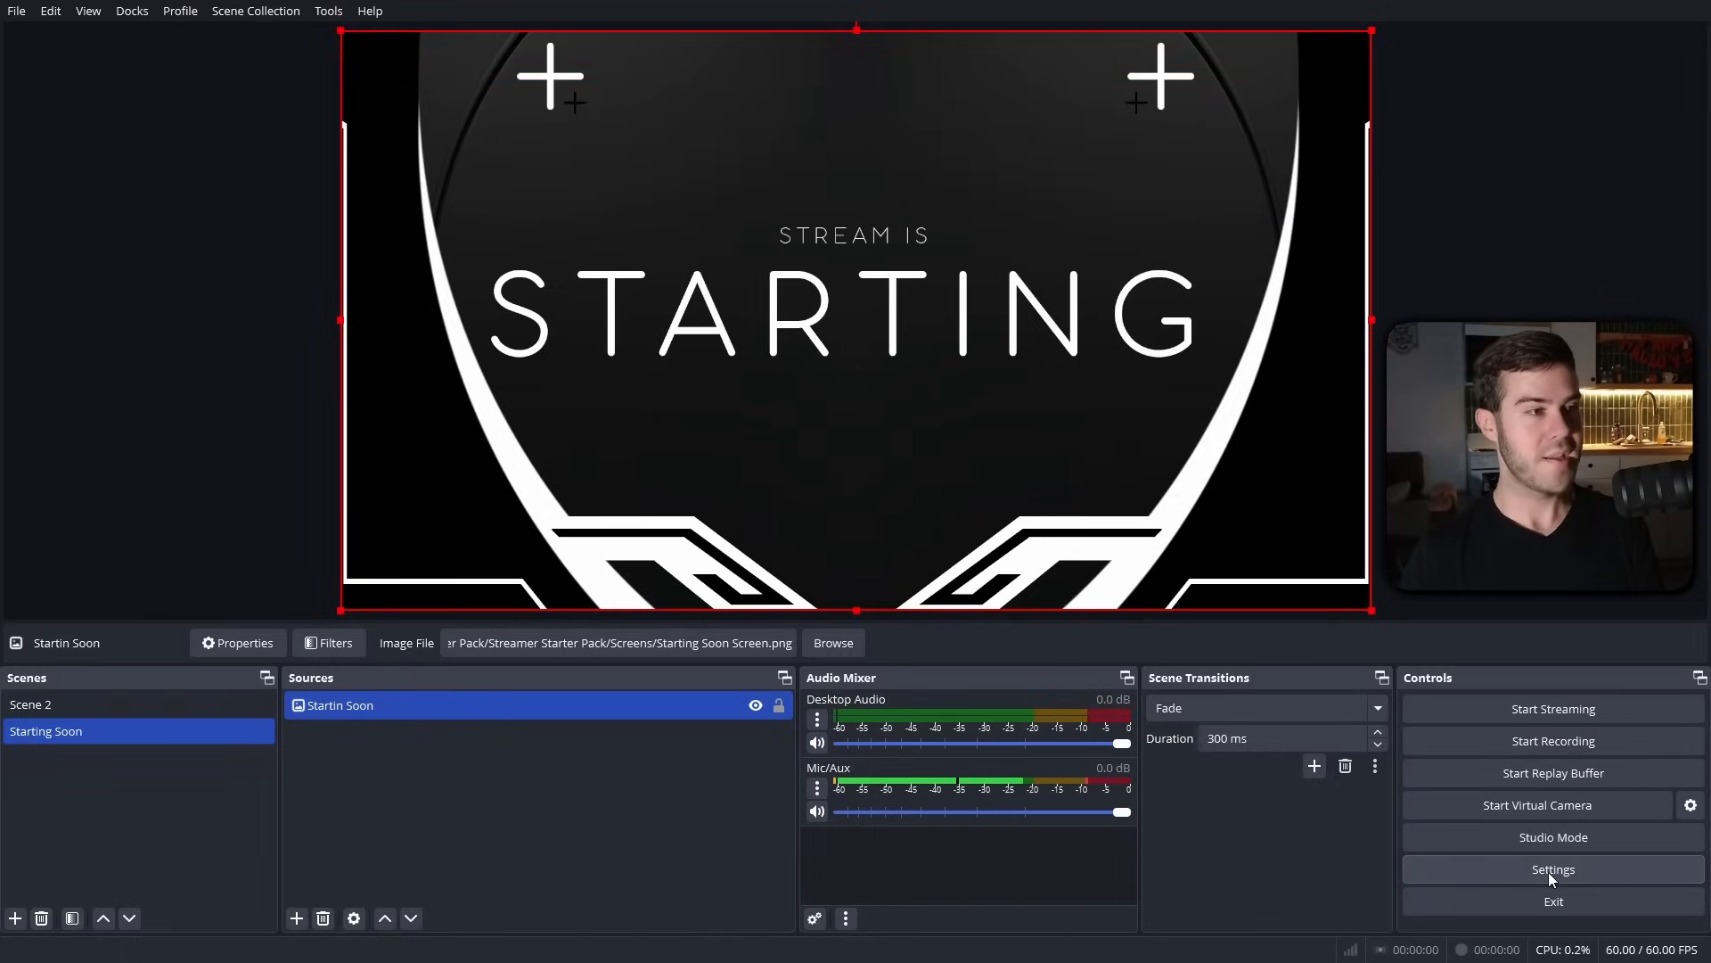
Step: Show the Stream settings page with Twitch as the connected service and its server
left_click(1553, 869)
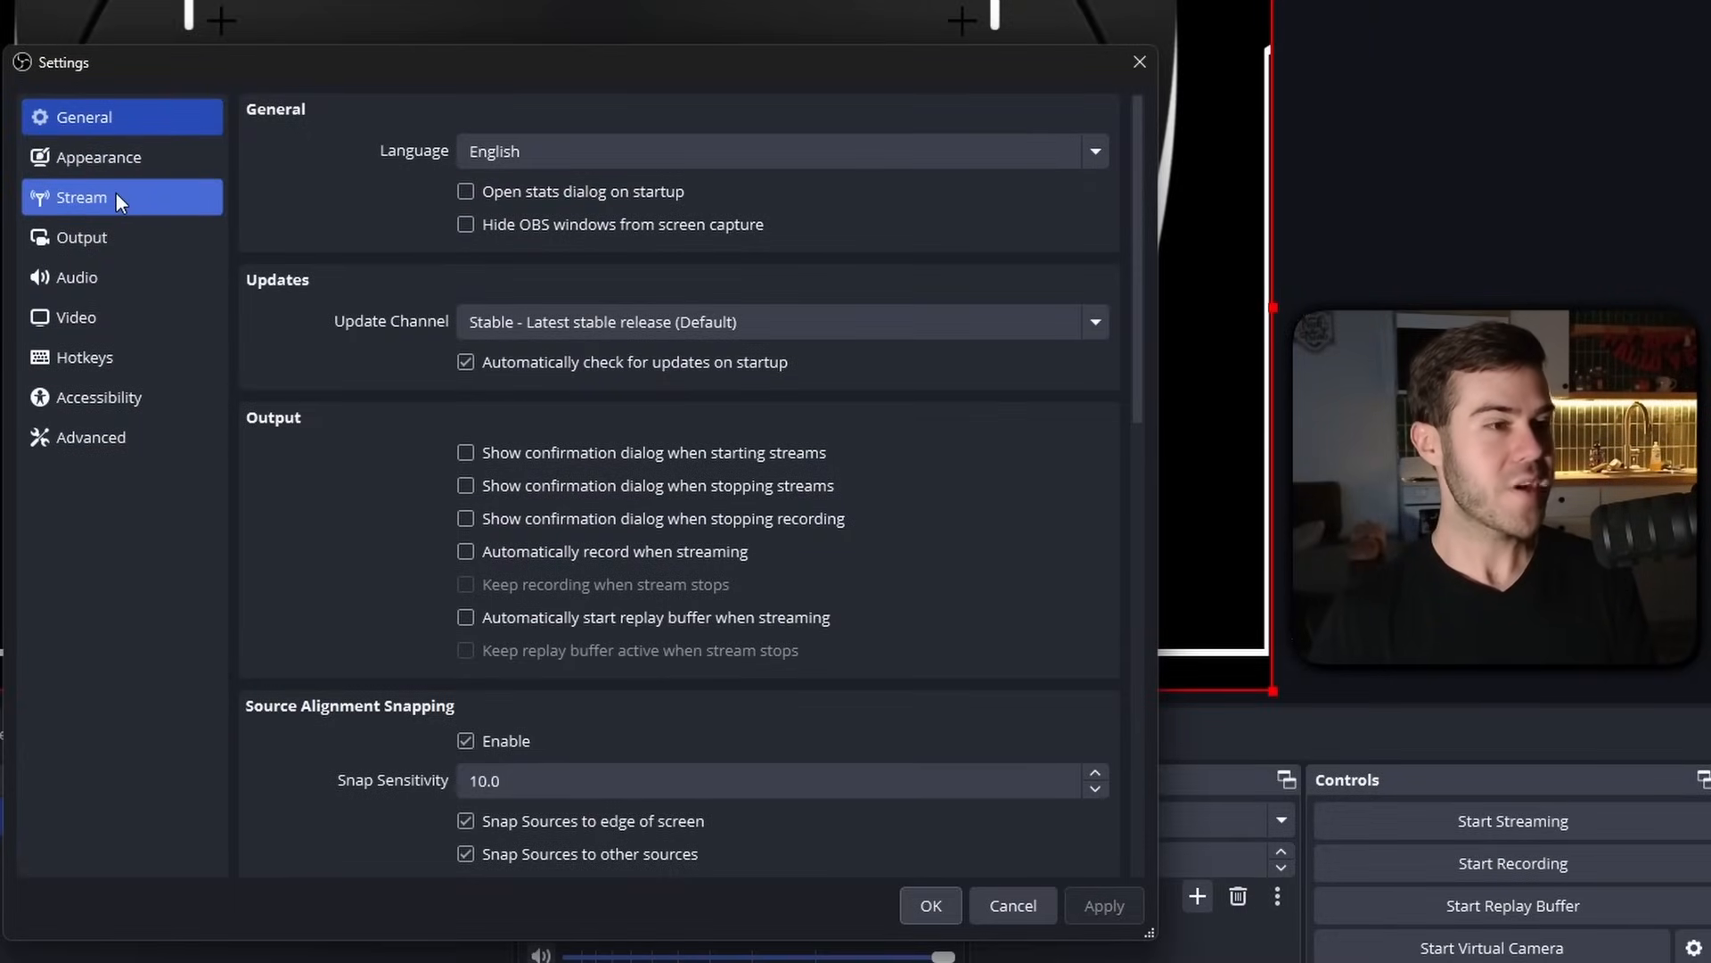
left_click(82, 198)
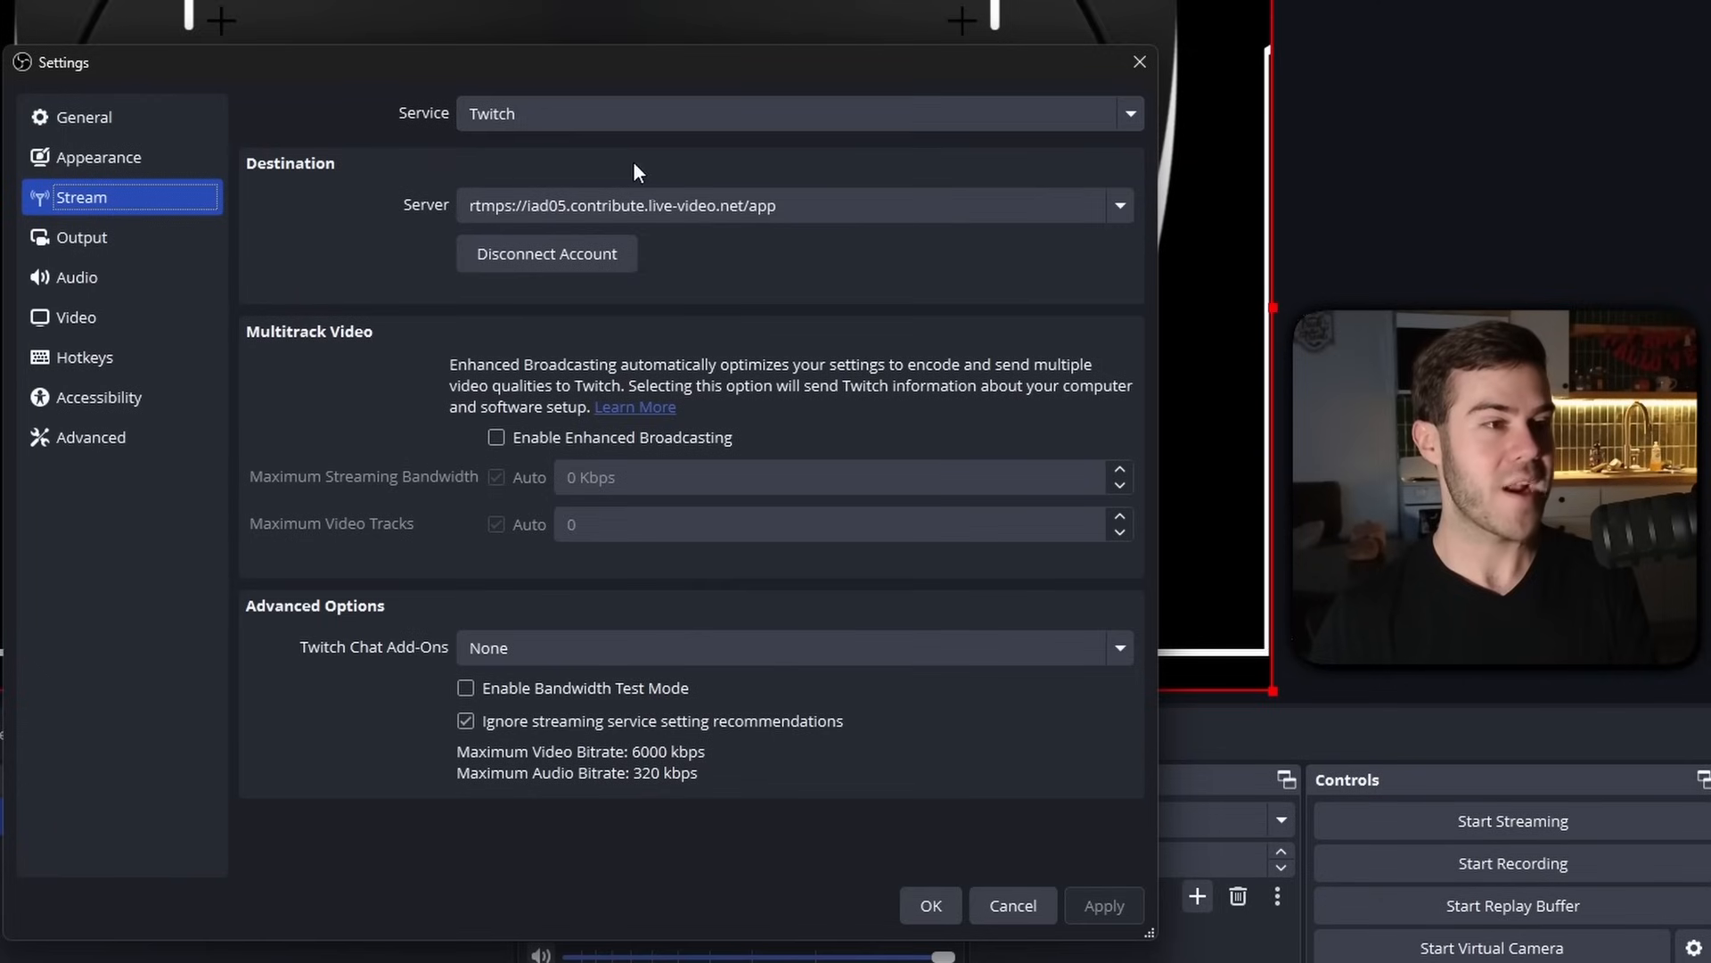
mouse_move(447, 178)
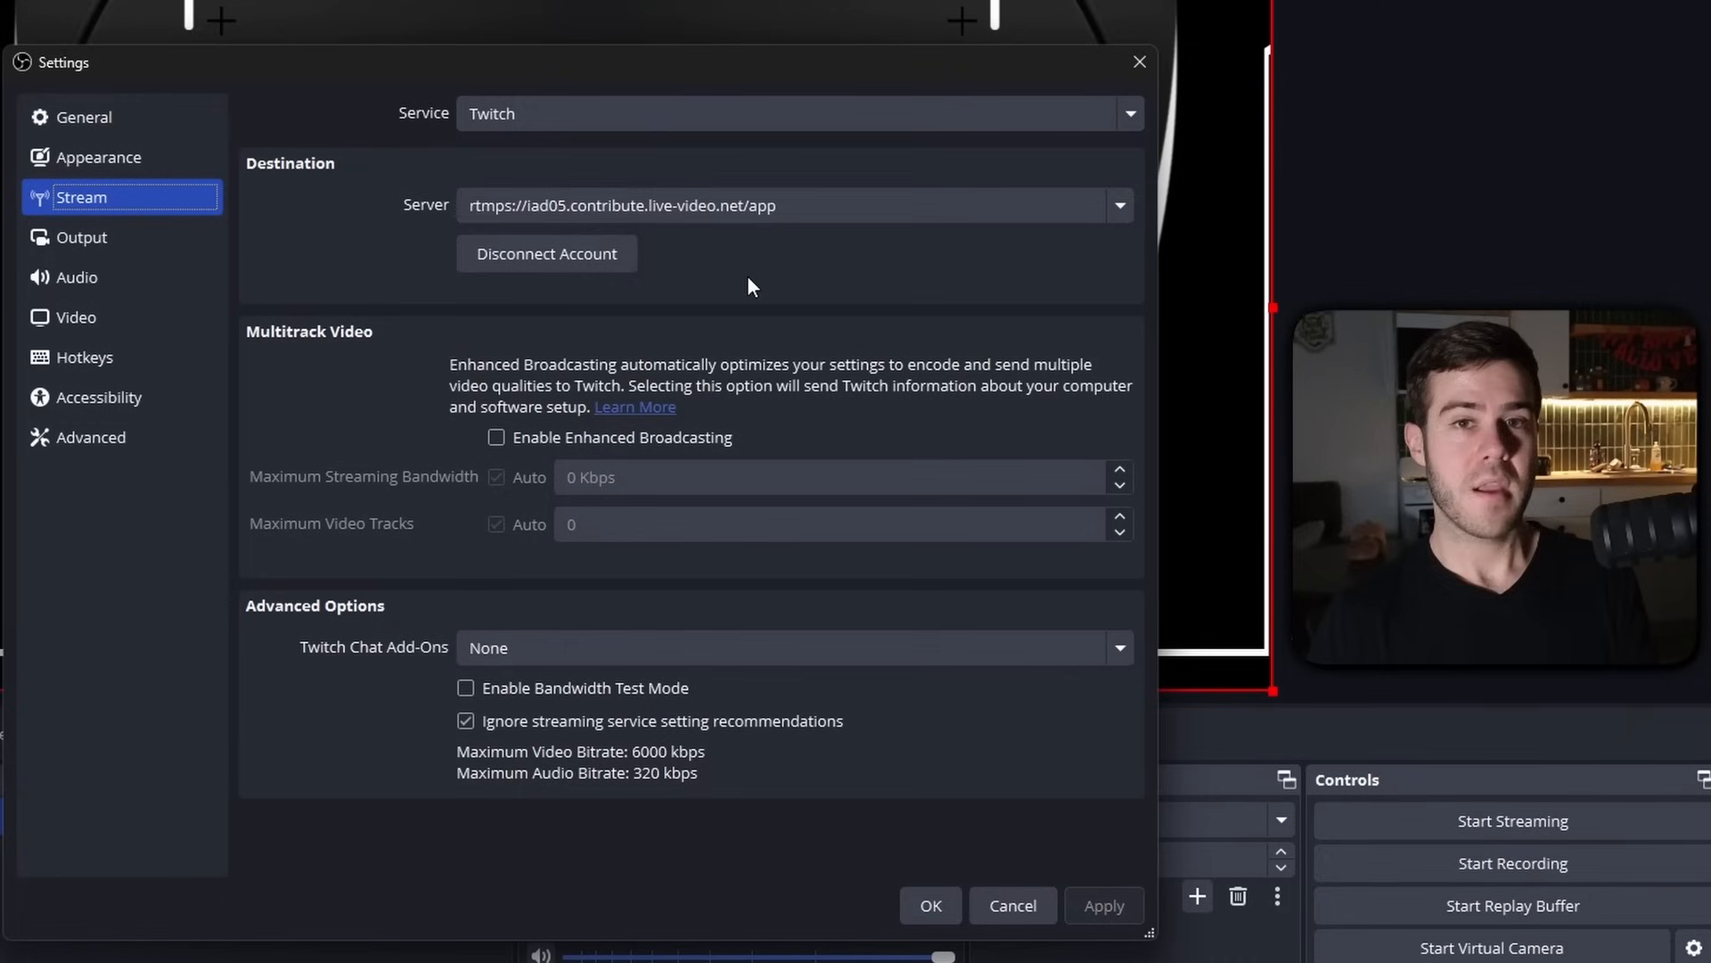
mouse_move(497, 303)
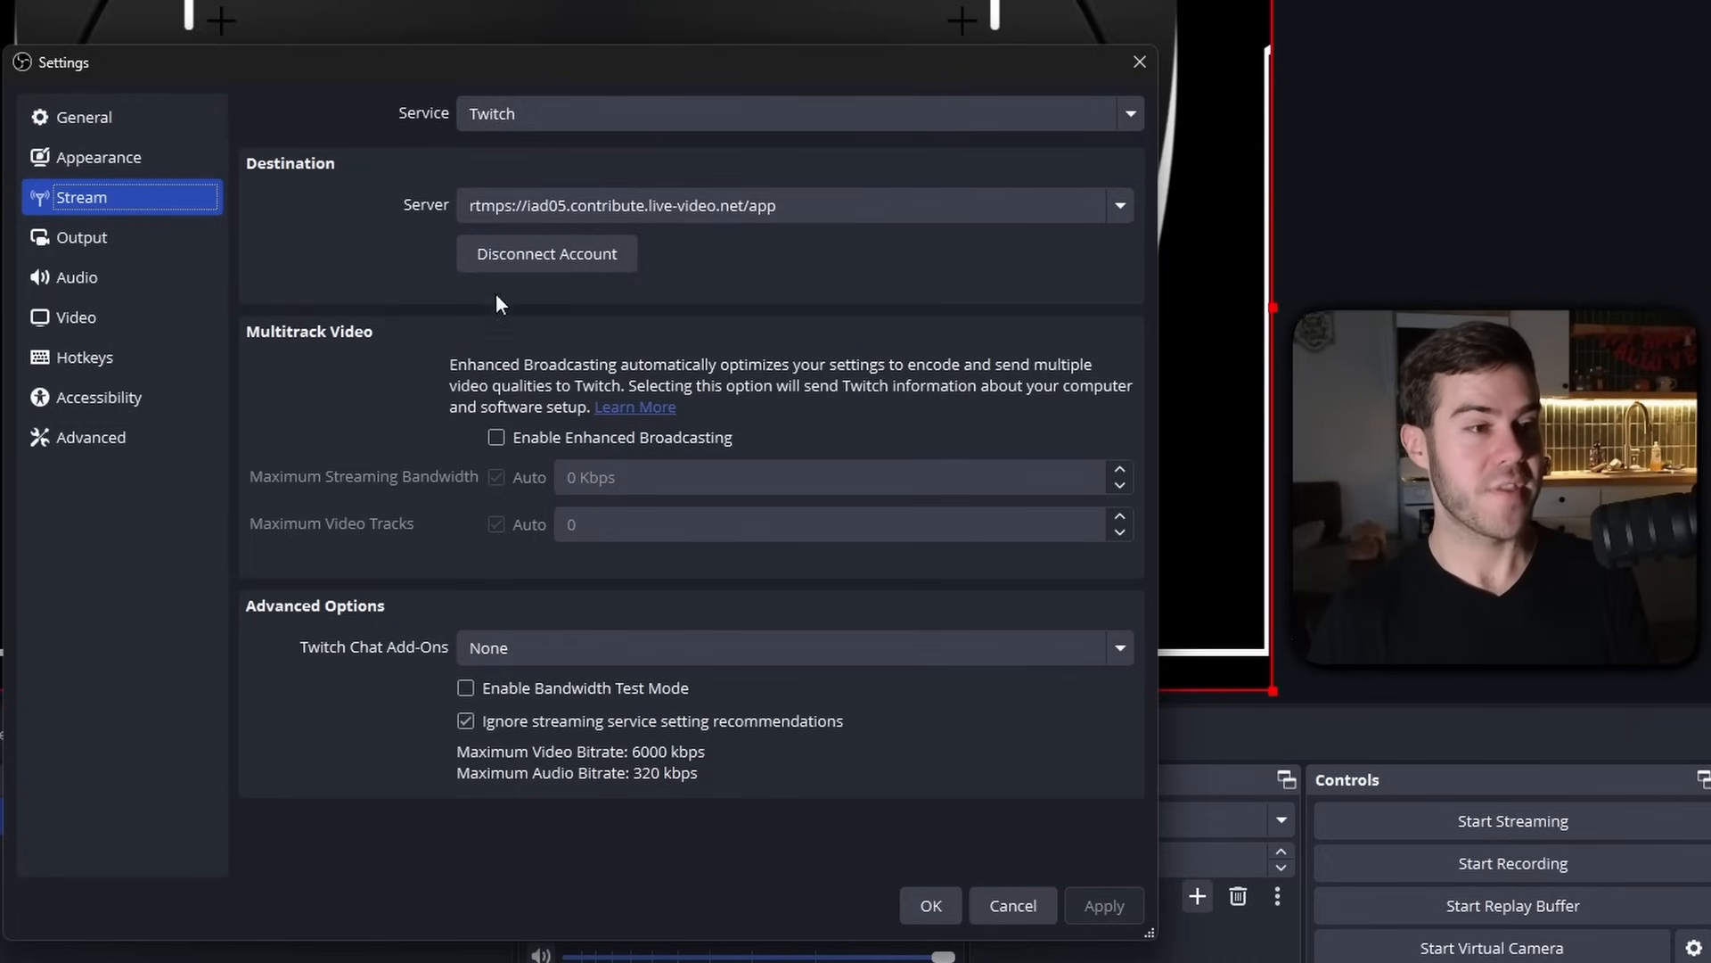
Step: Close the settings and dock the Twitch Chat panel beside the preview
left_click(1009, 906)
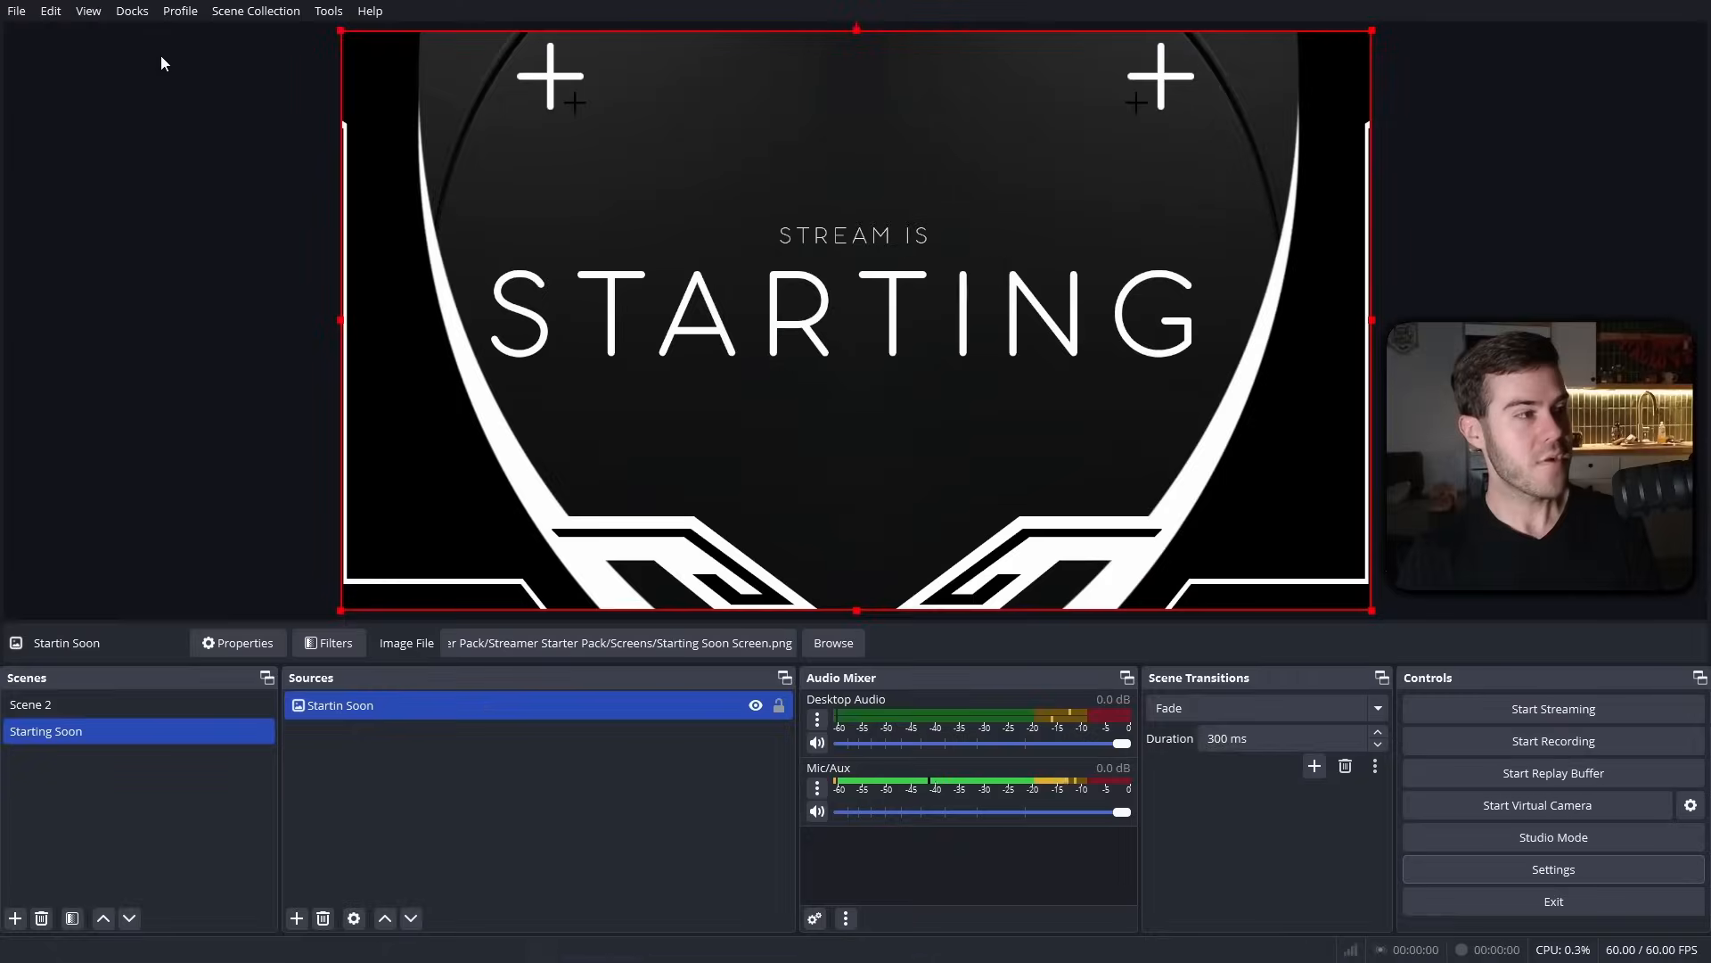
left_click(130, 10)
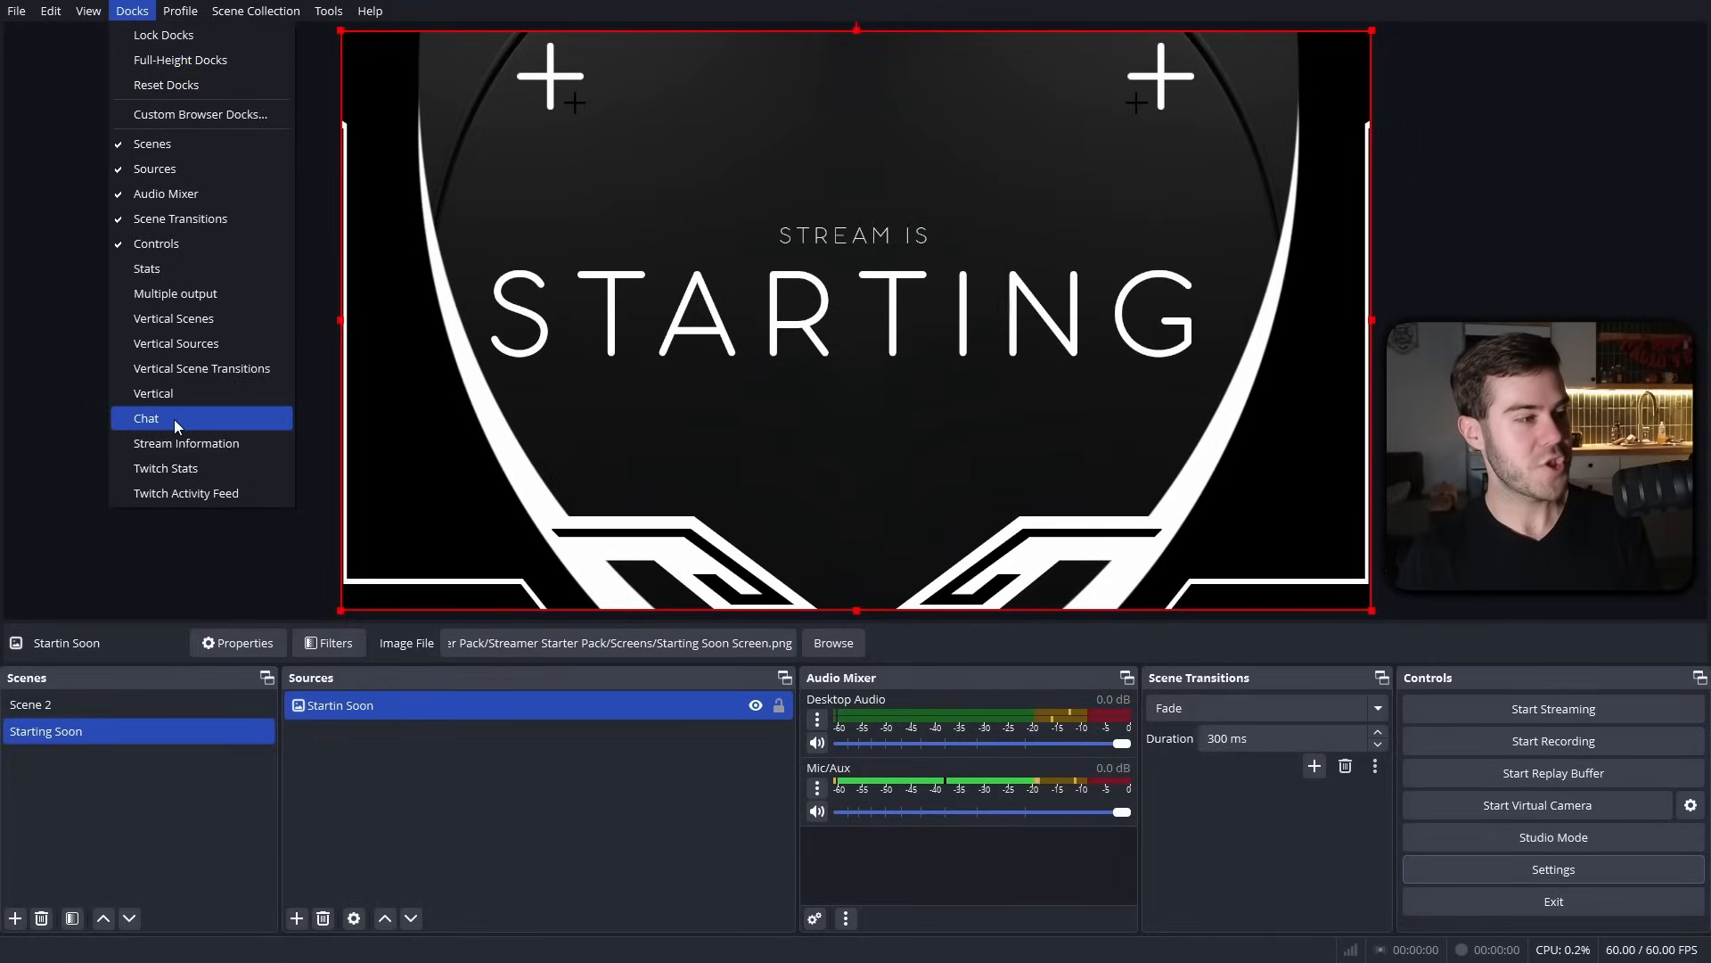
mouse_move(202, 492)
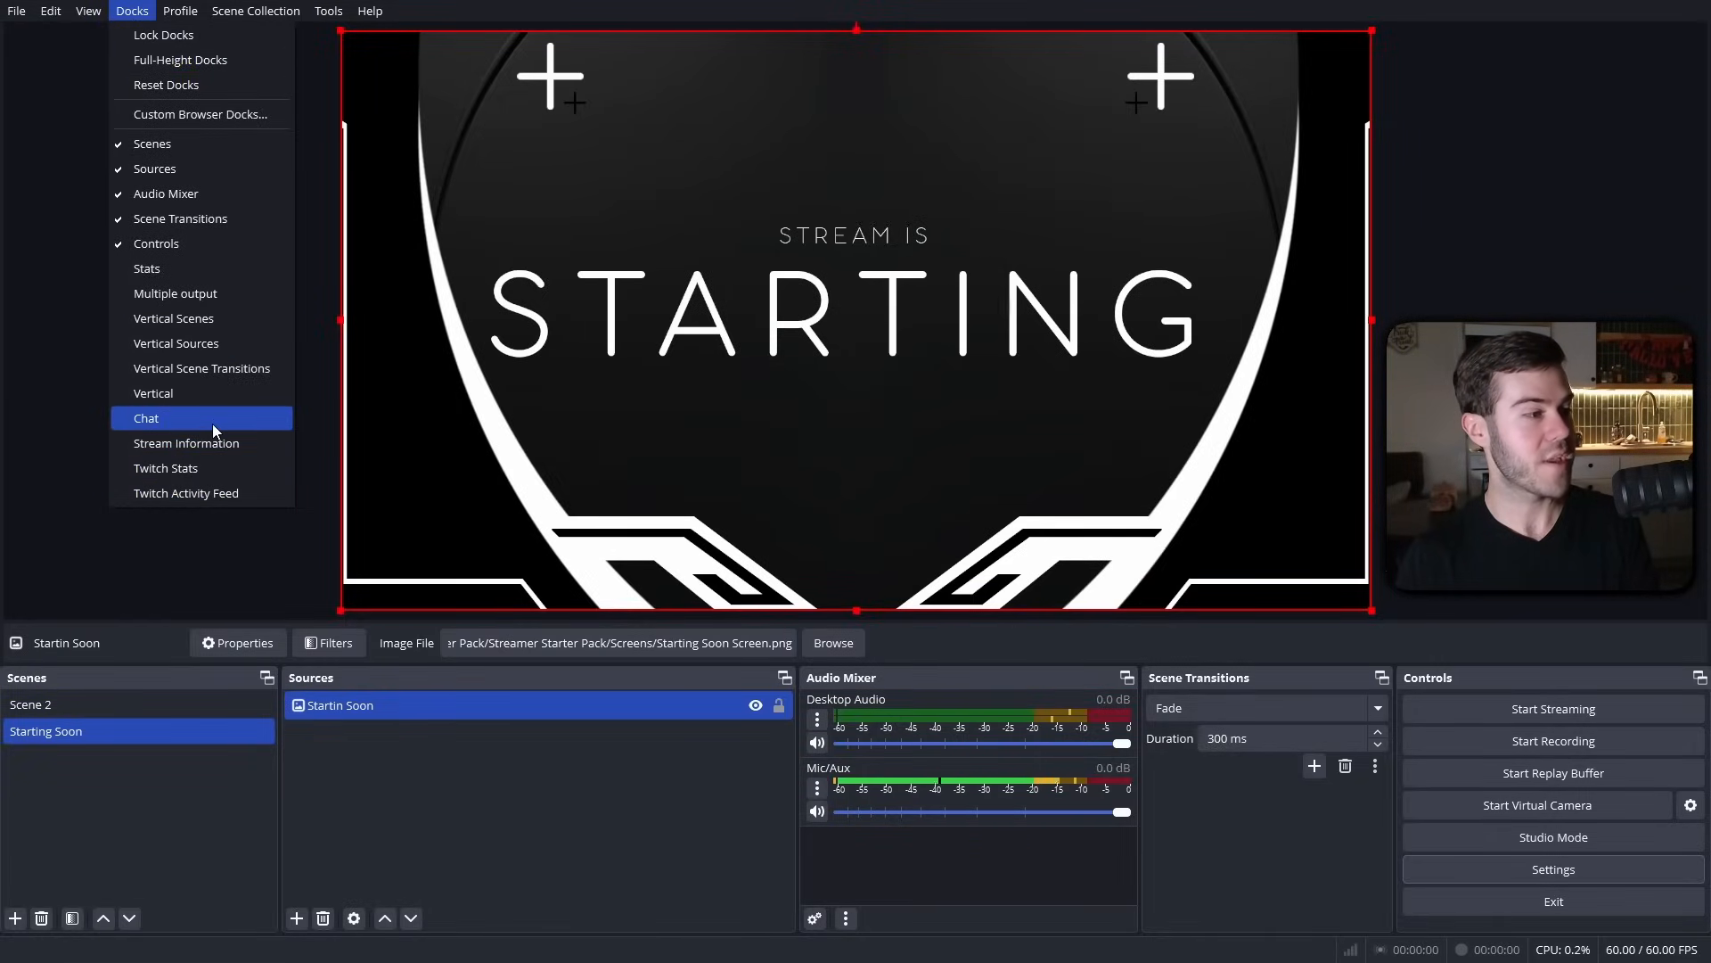
left_click(144, 418)
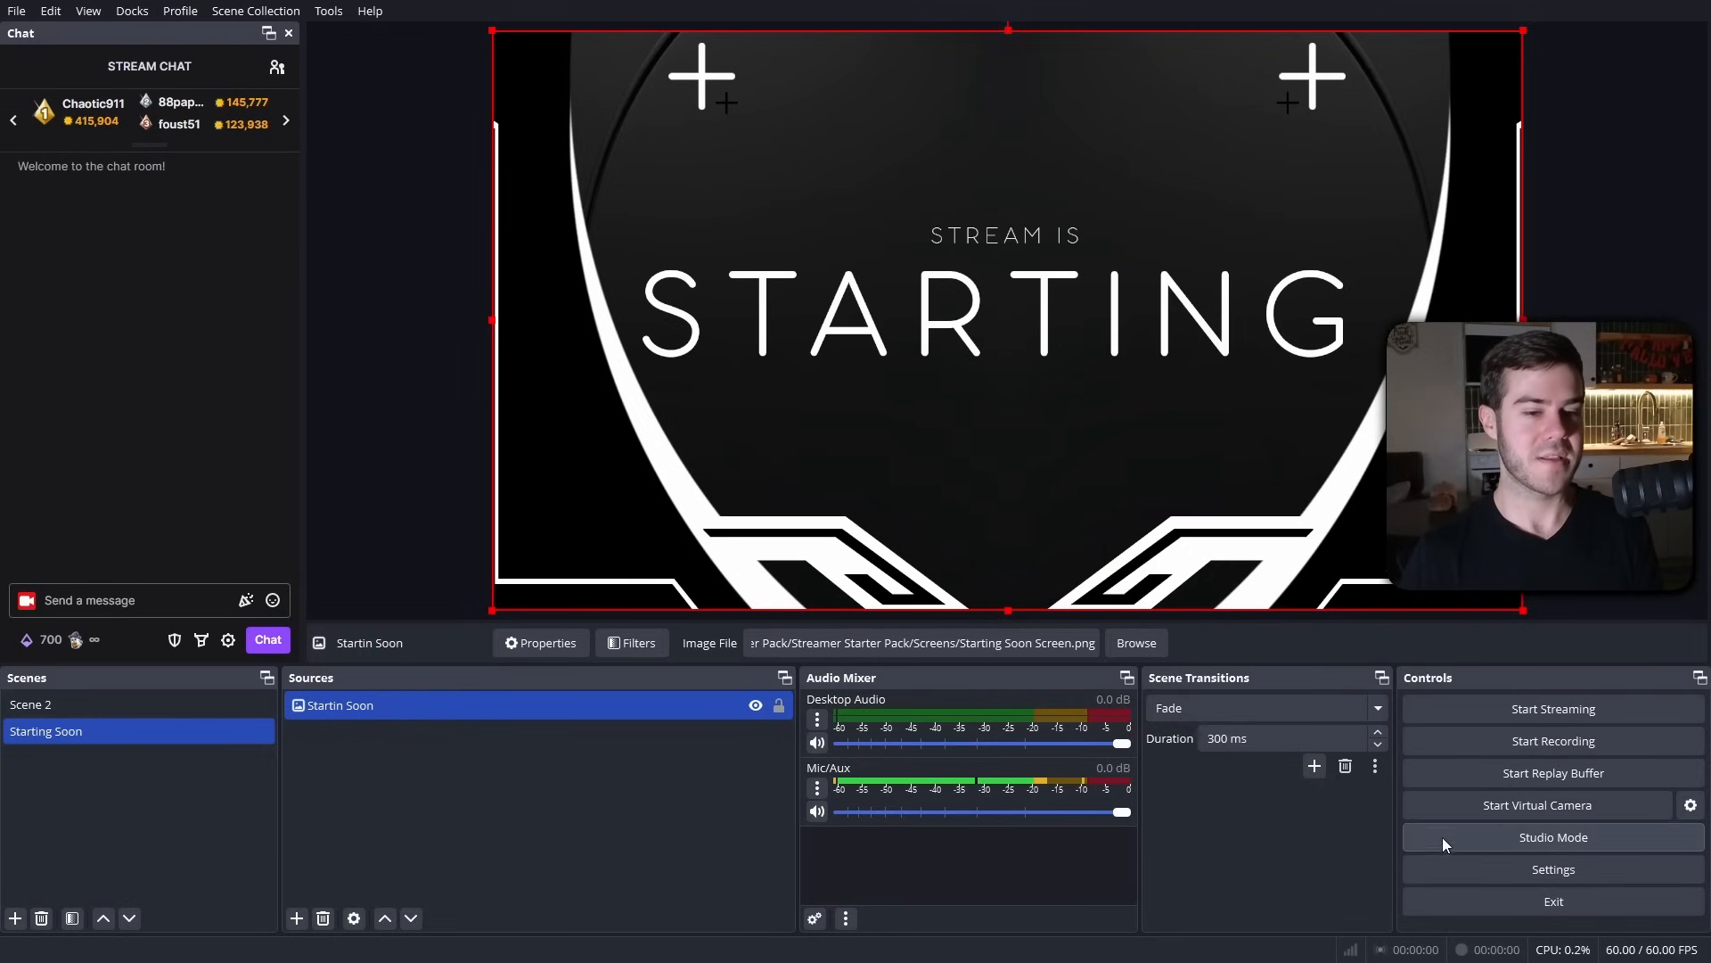
Step: Reopen the settings on the Twitch Stream page with the connected account and server
left_click(1553, 869)
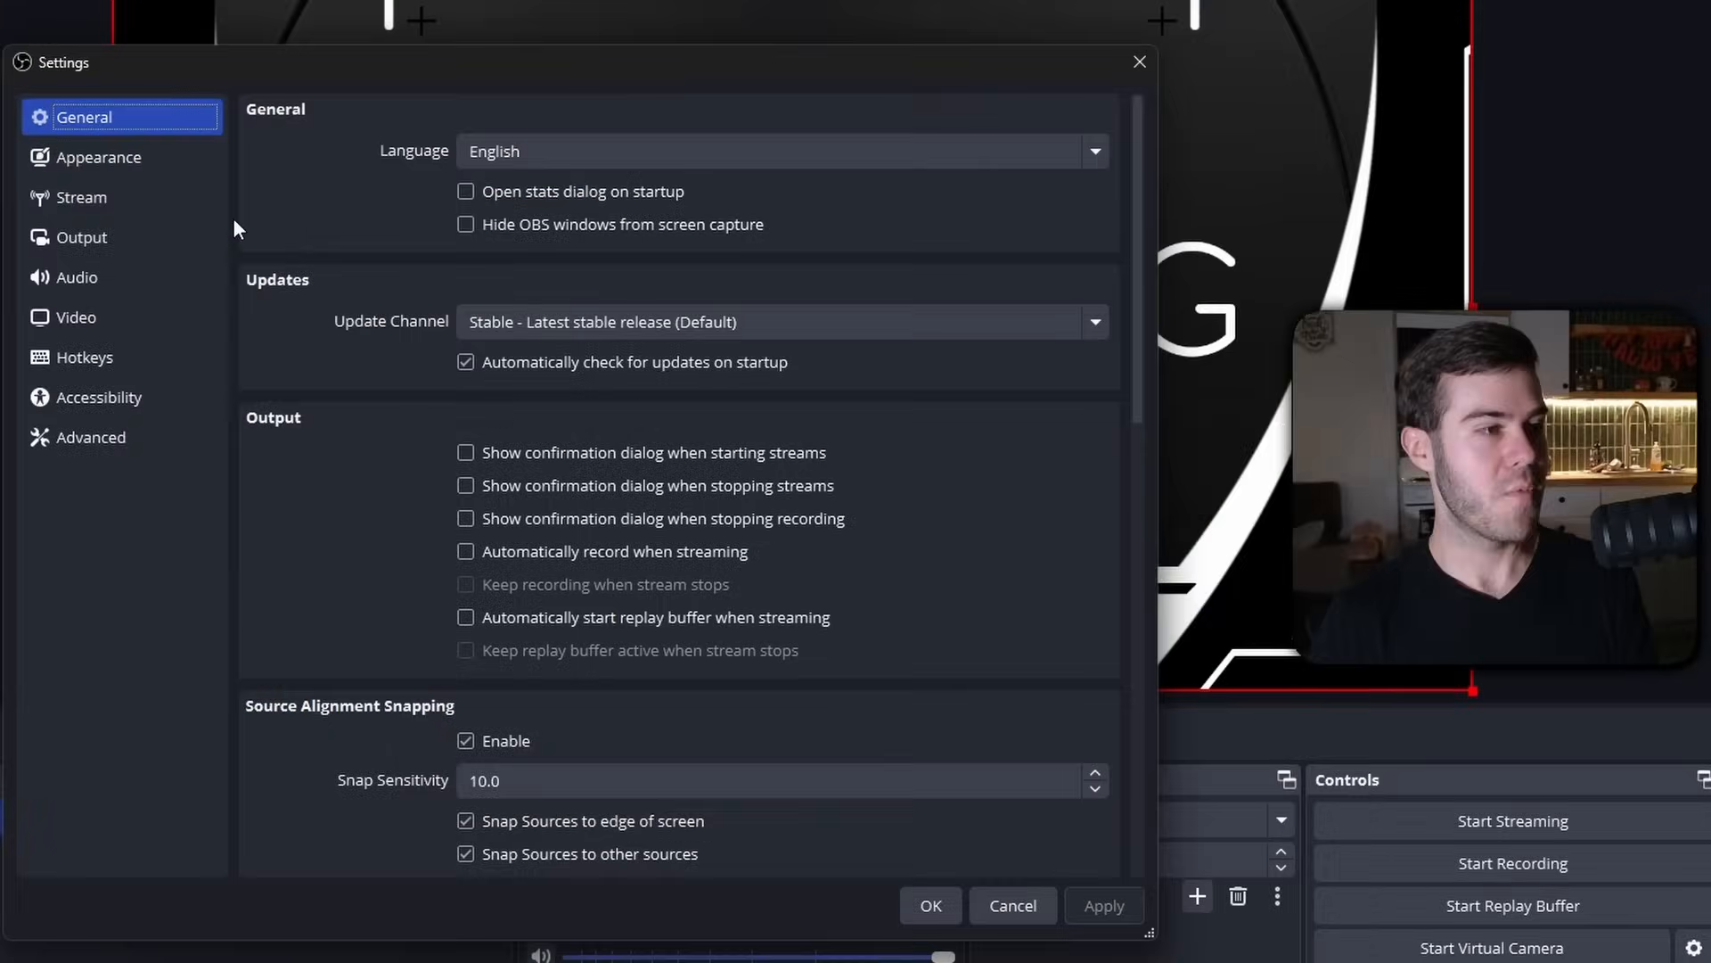
left_click(82, 198)
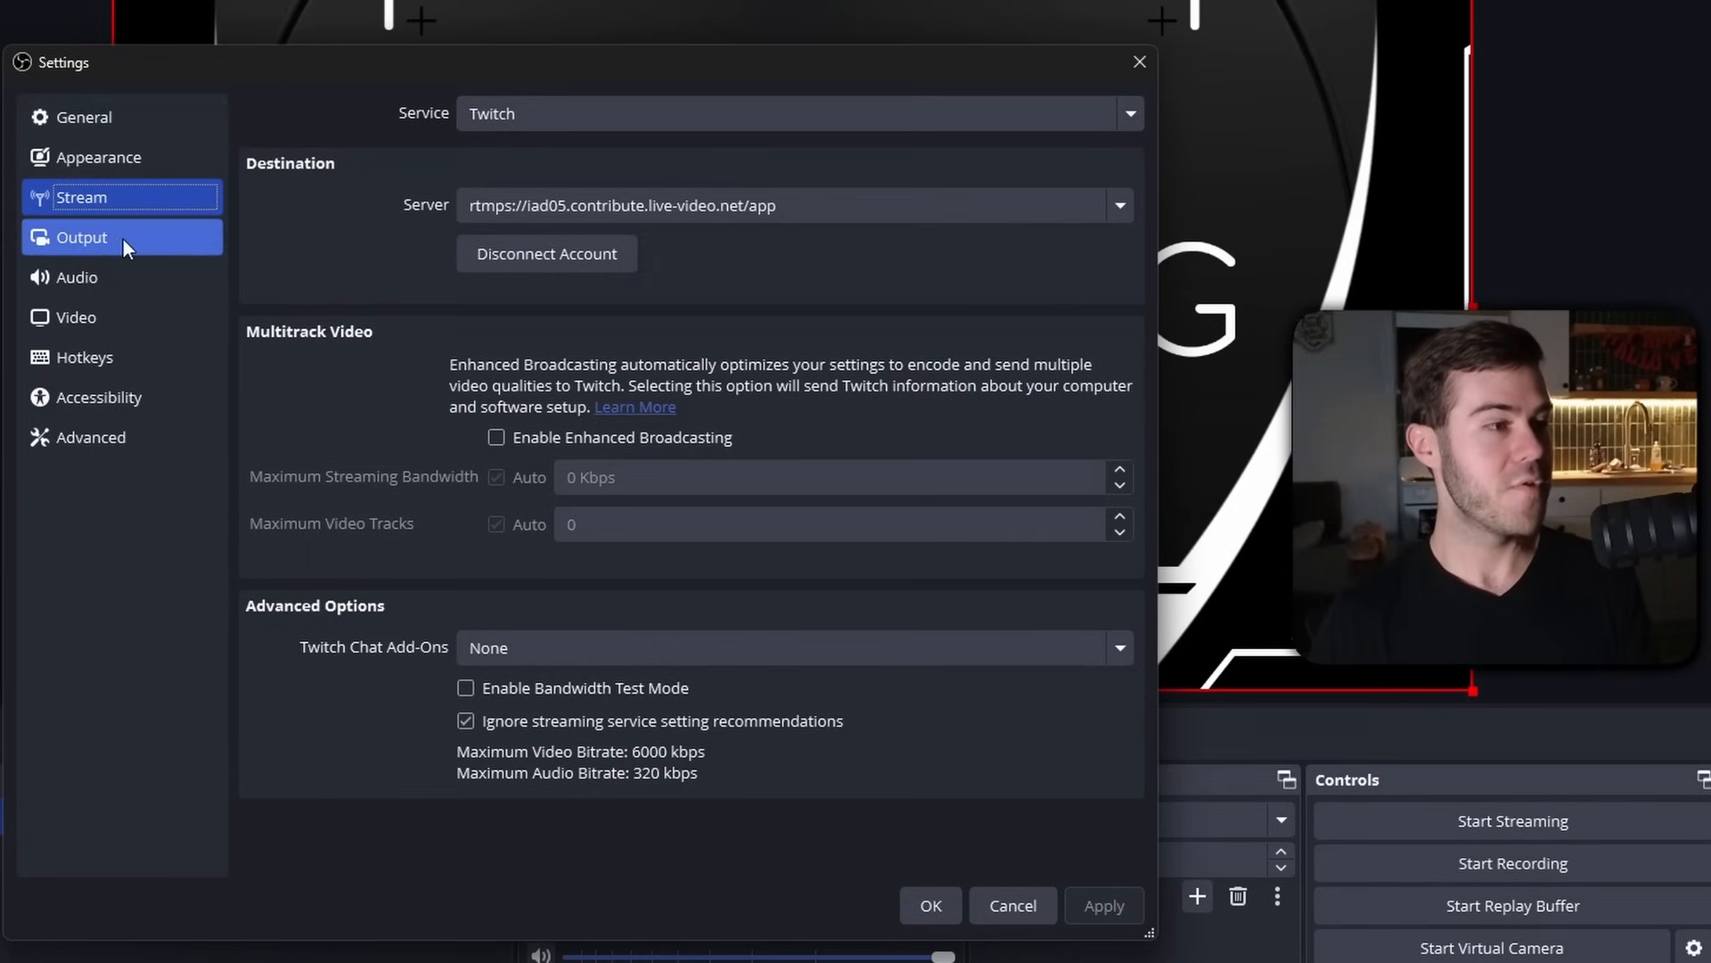
Step: Switch to the Output page and keep Output Mode on Advanced with NVENC at CBR 8000 Kbps
left_click(80, 237)
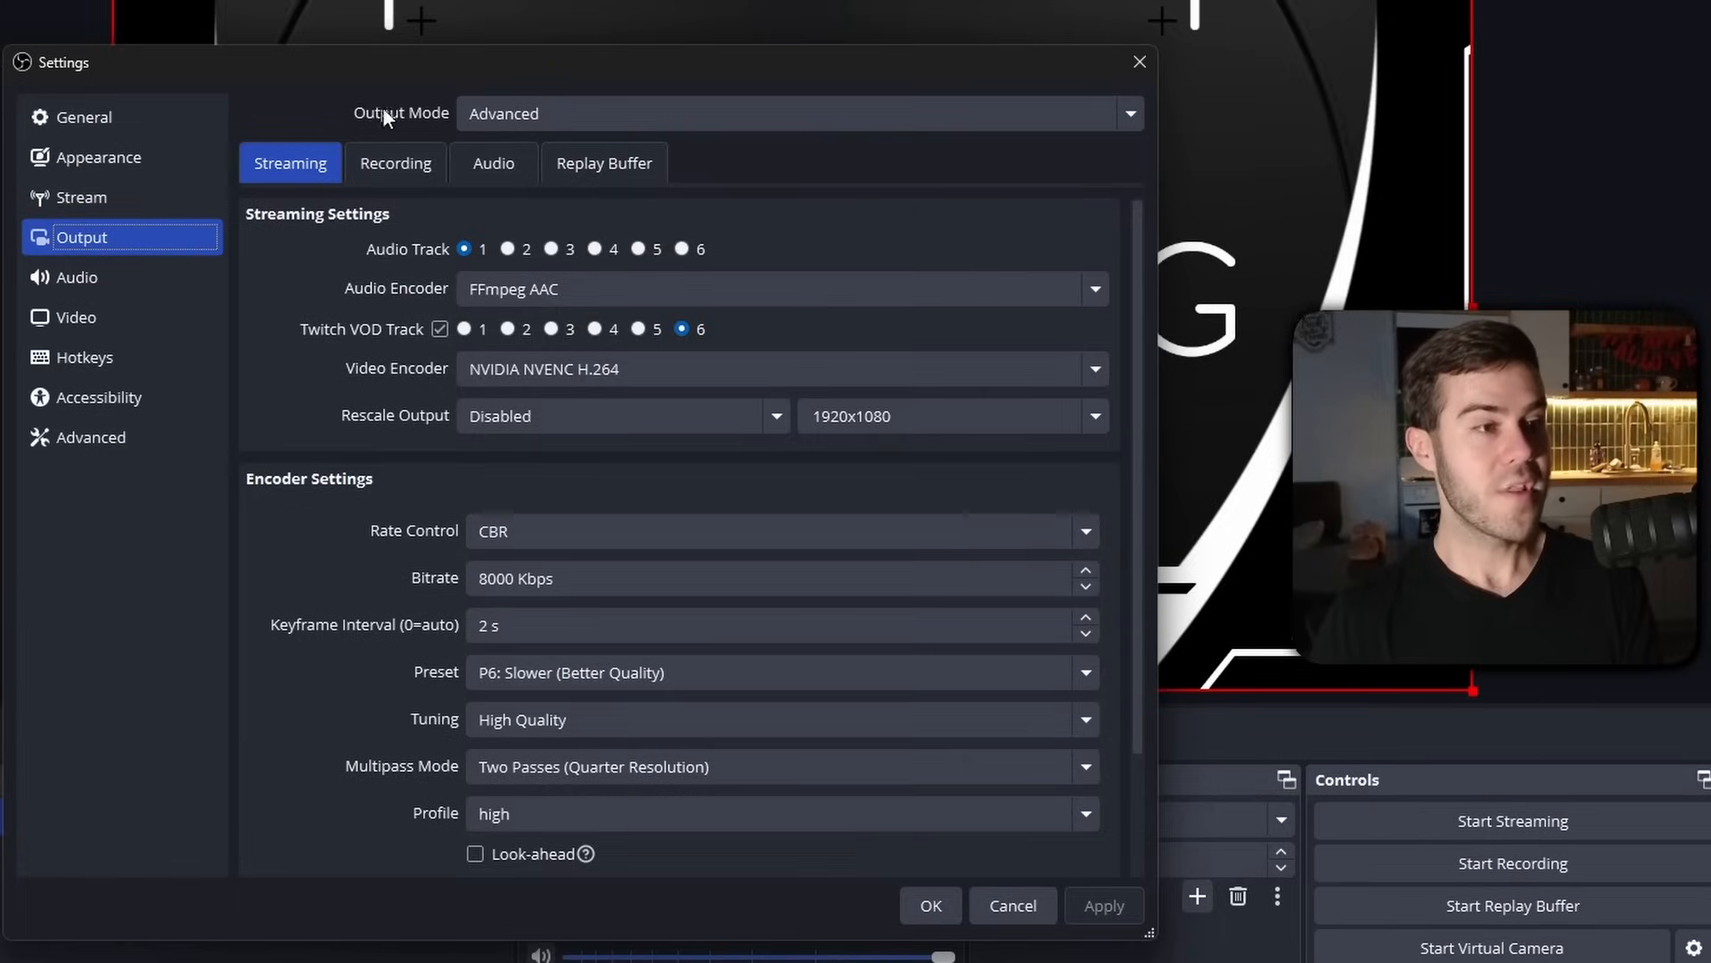
left_click(799, 112)
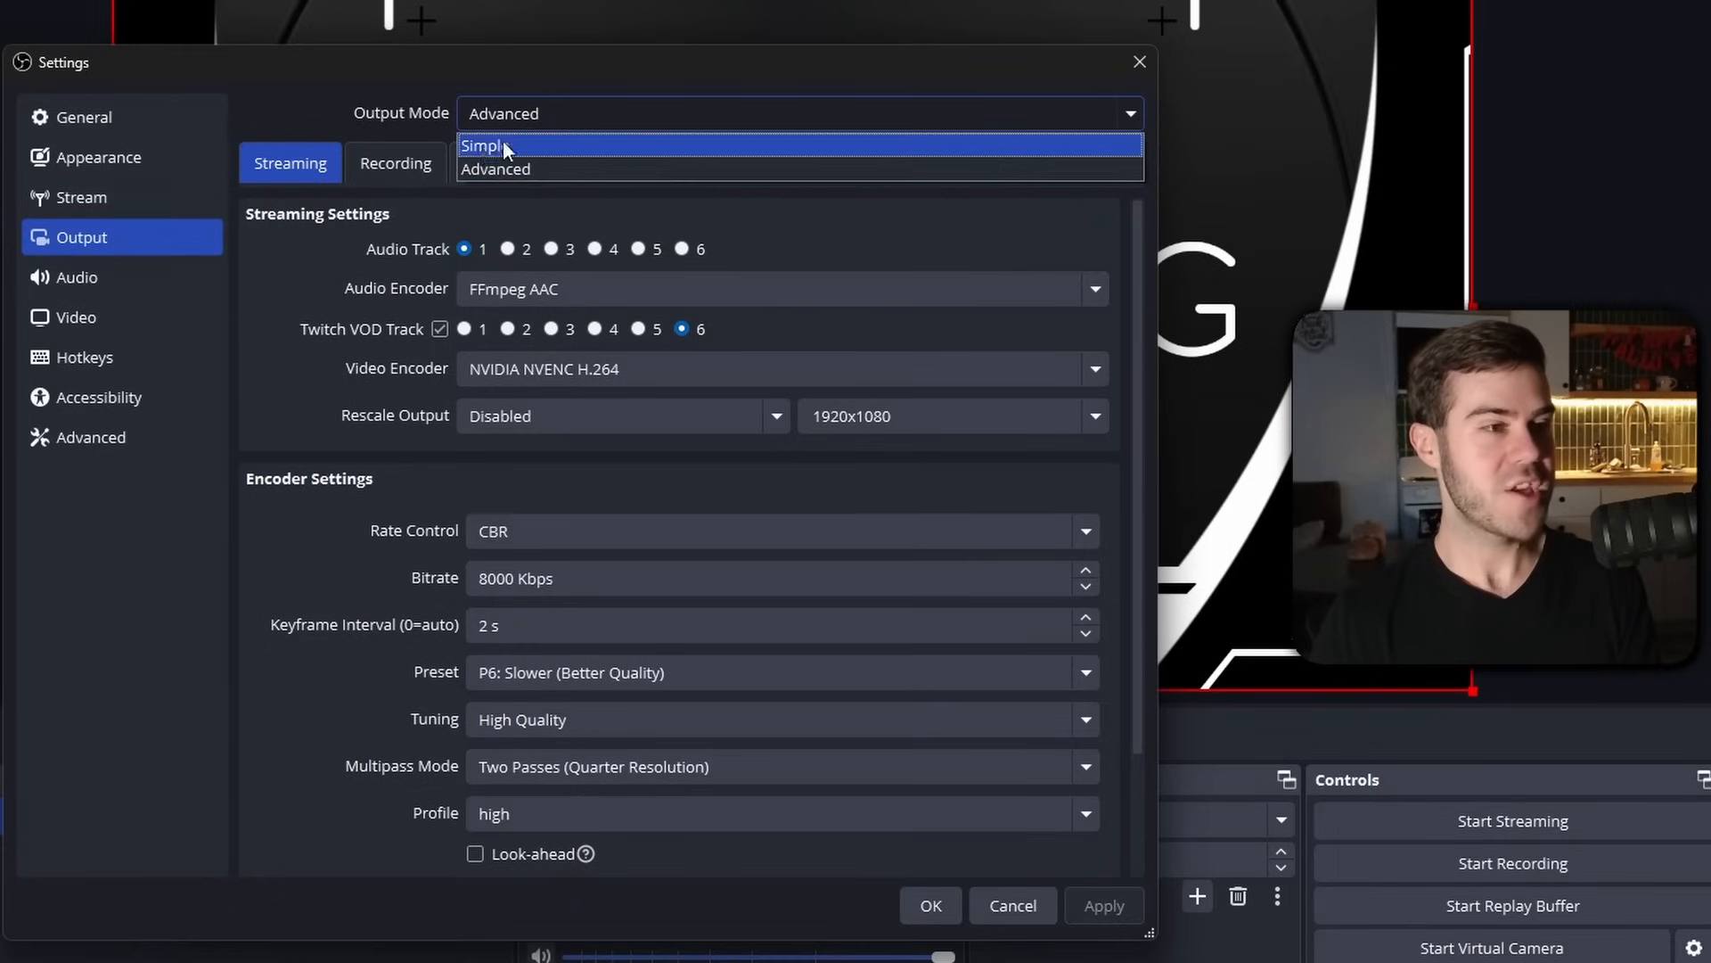
left_click(502, 168)
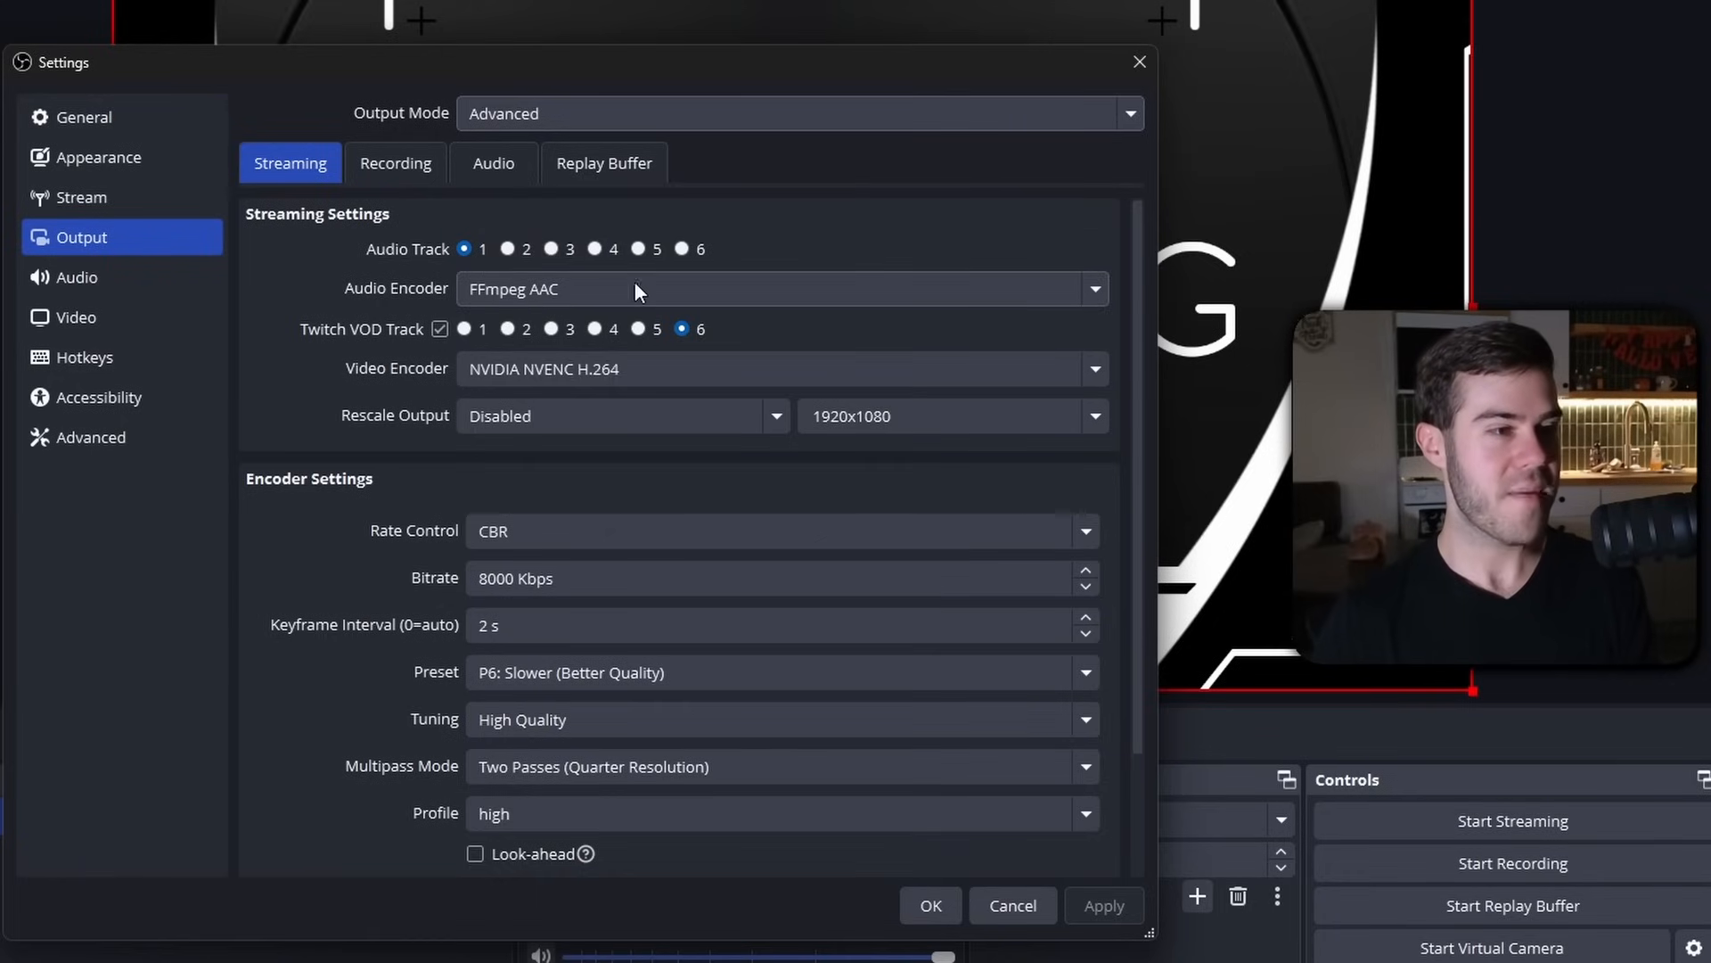
mouse_move(341, 317)
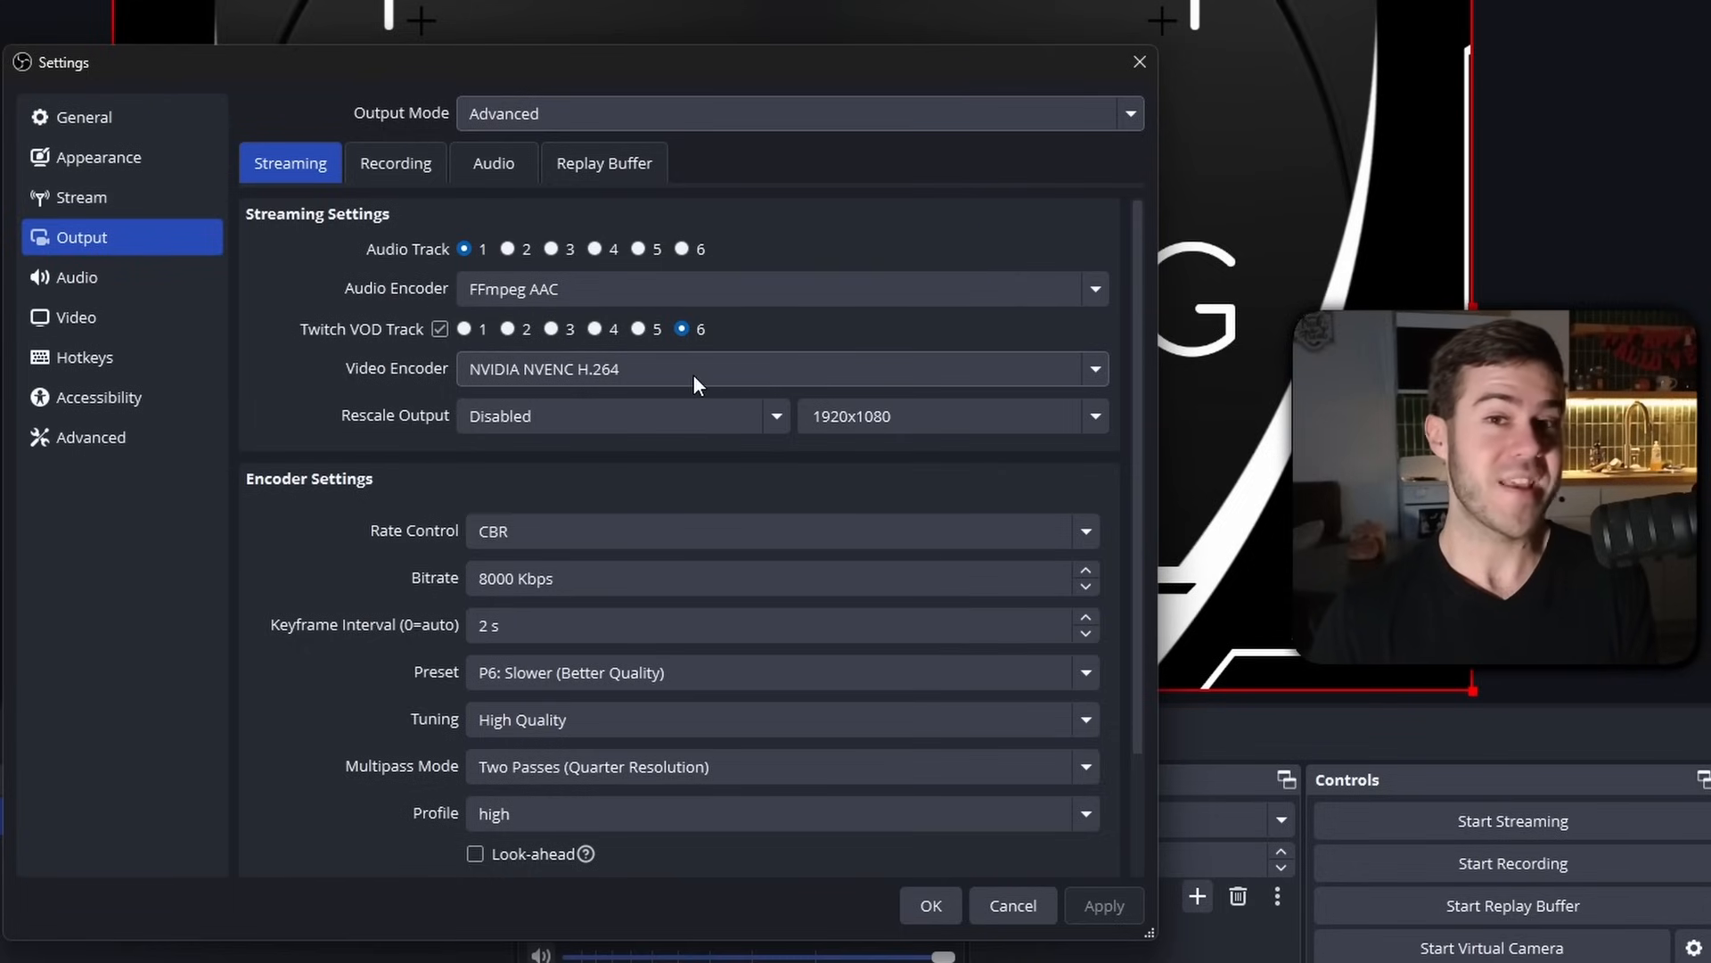
mouse_move(667, 373)
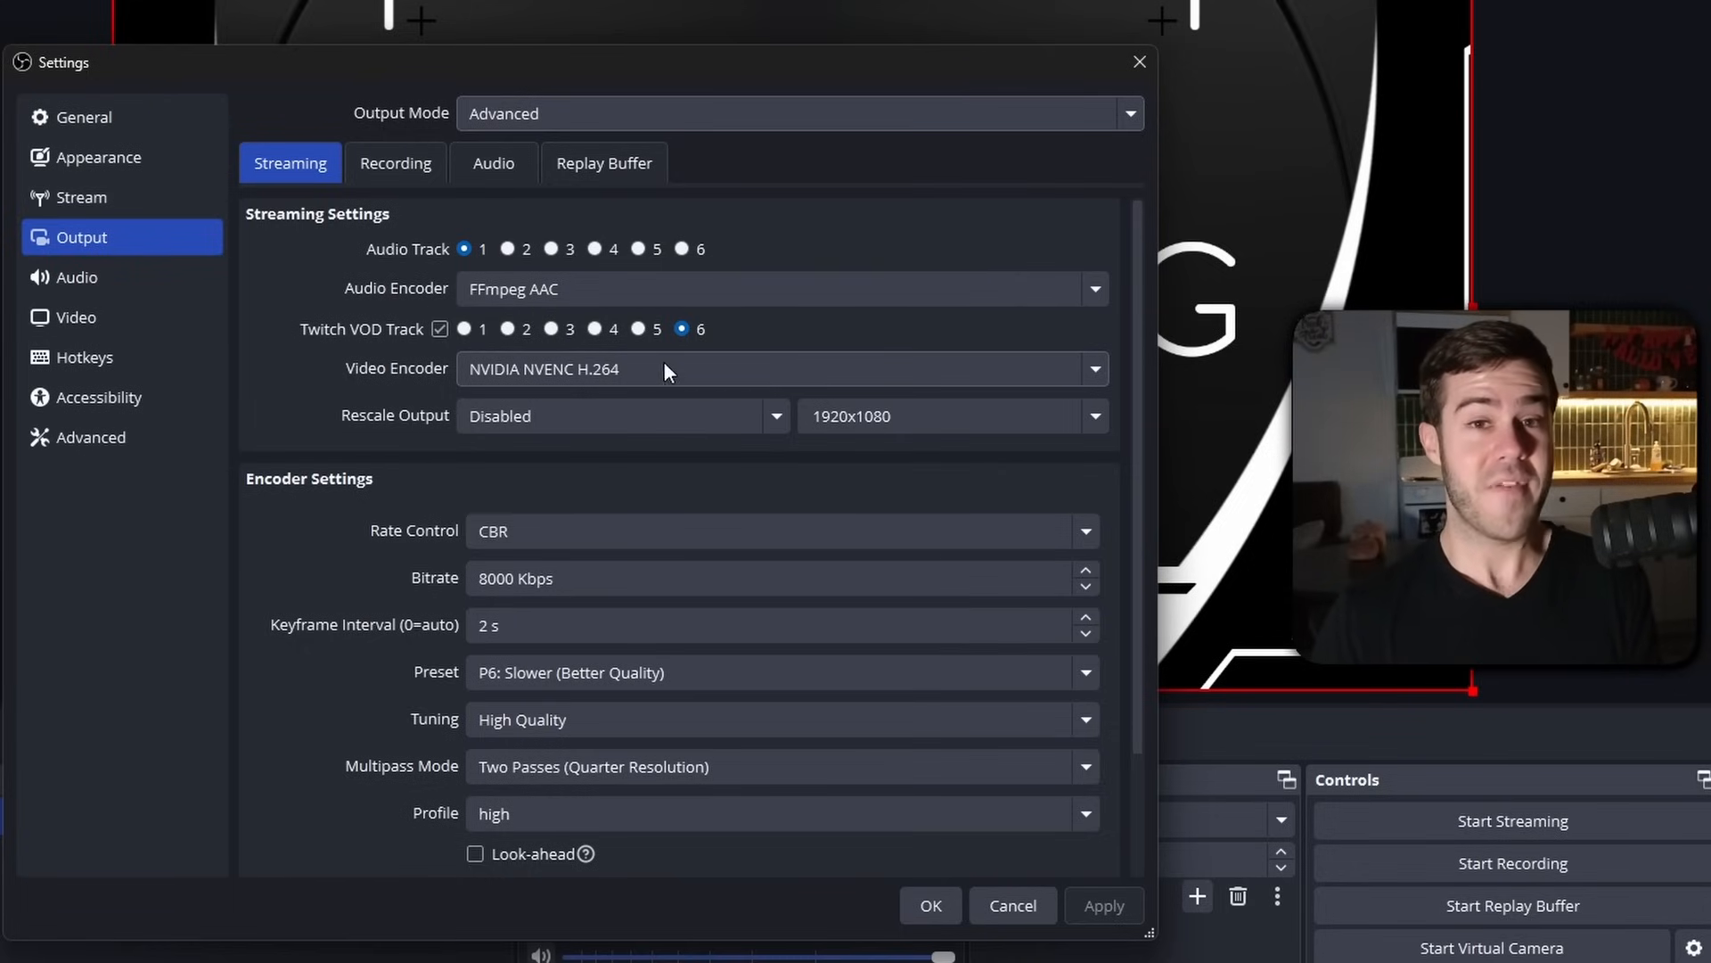
Step: Review the NVENC H.264 encoder choice and its preset list, keeping P6: Slower (Better Quality)
left_click(779, 368)
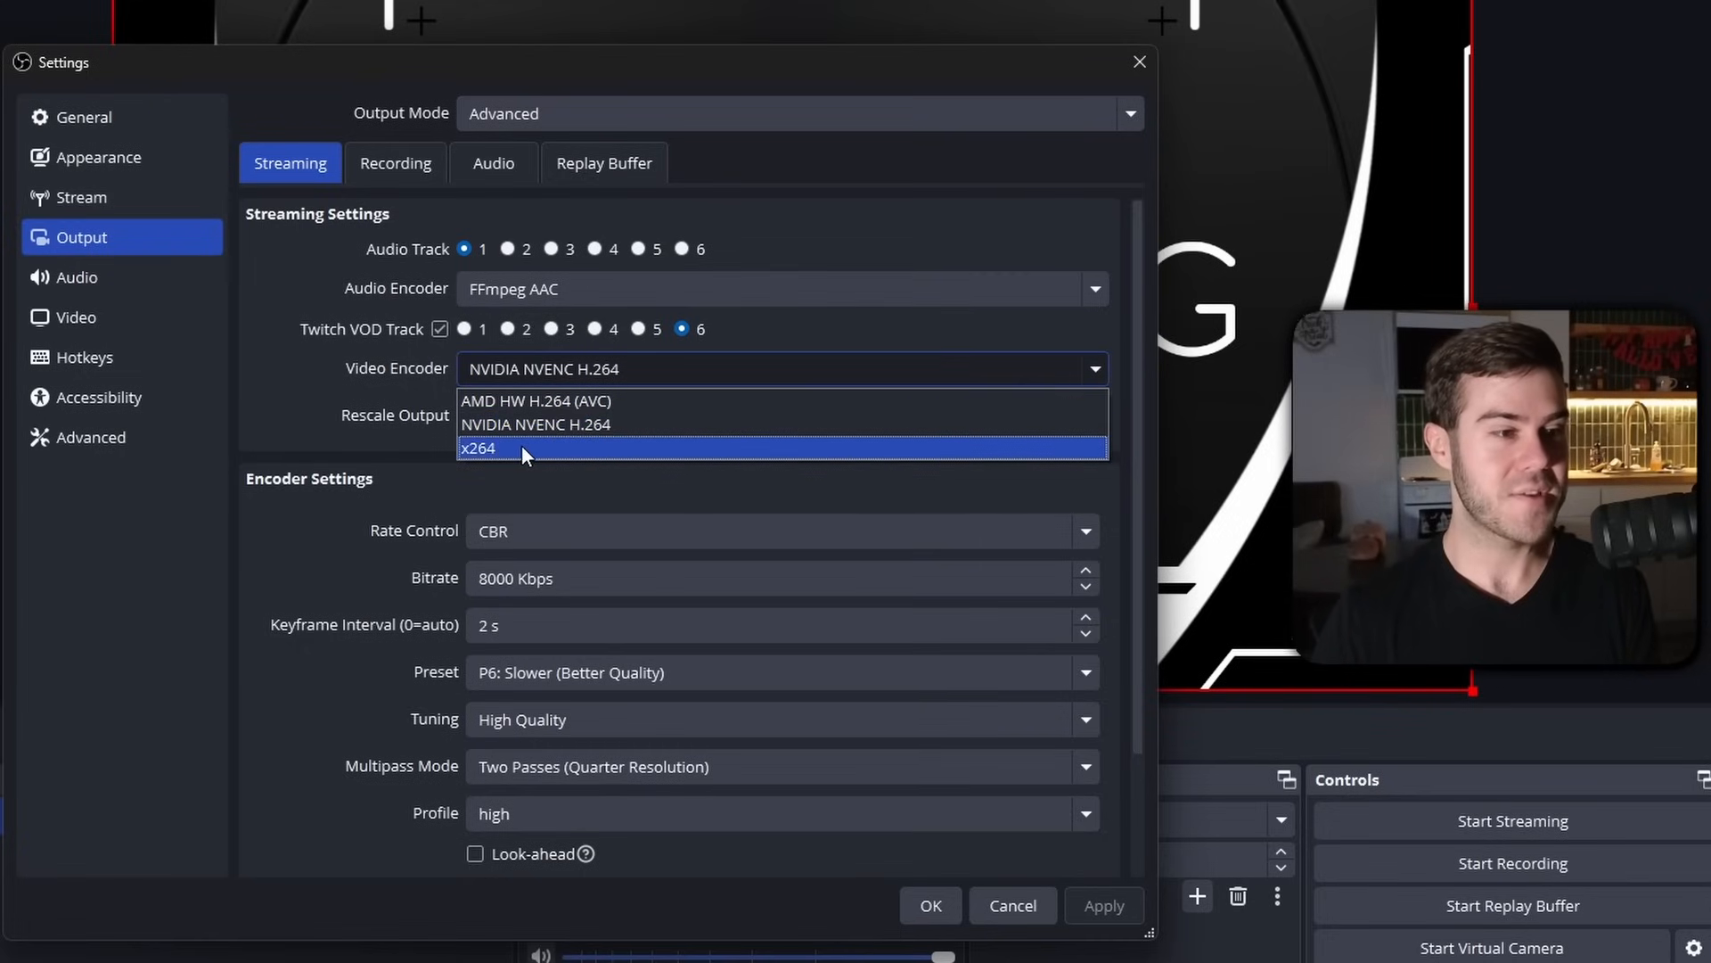
mouse_move(535, 454)
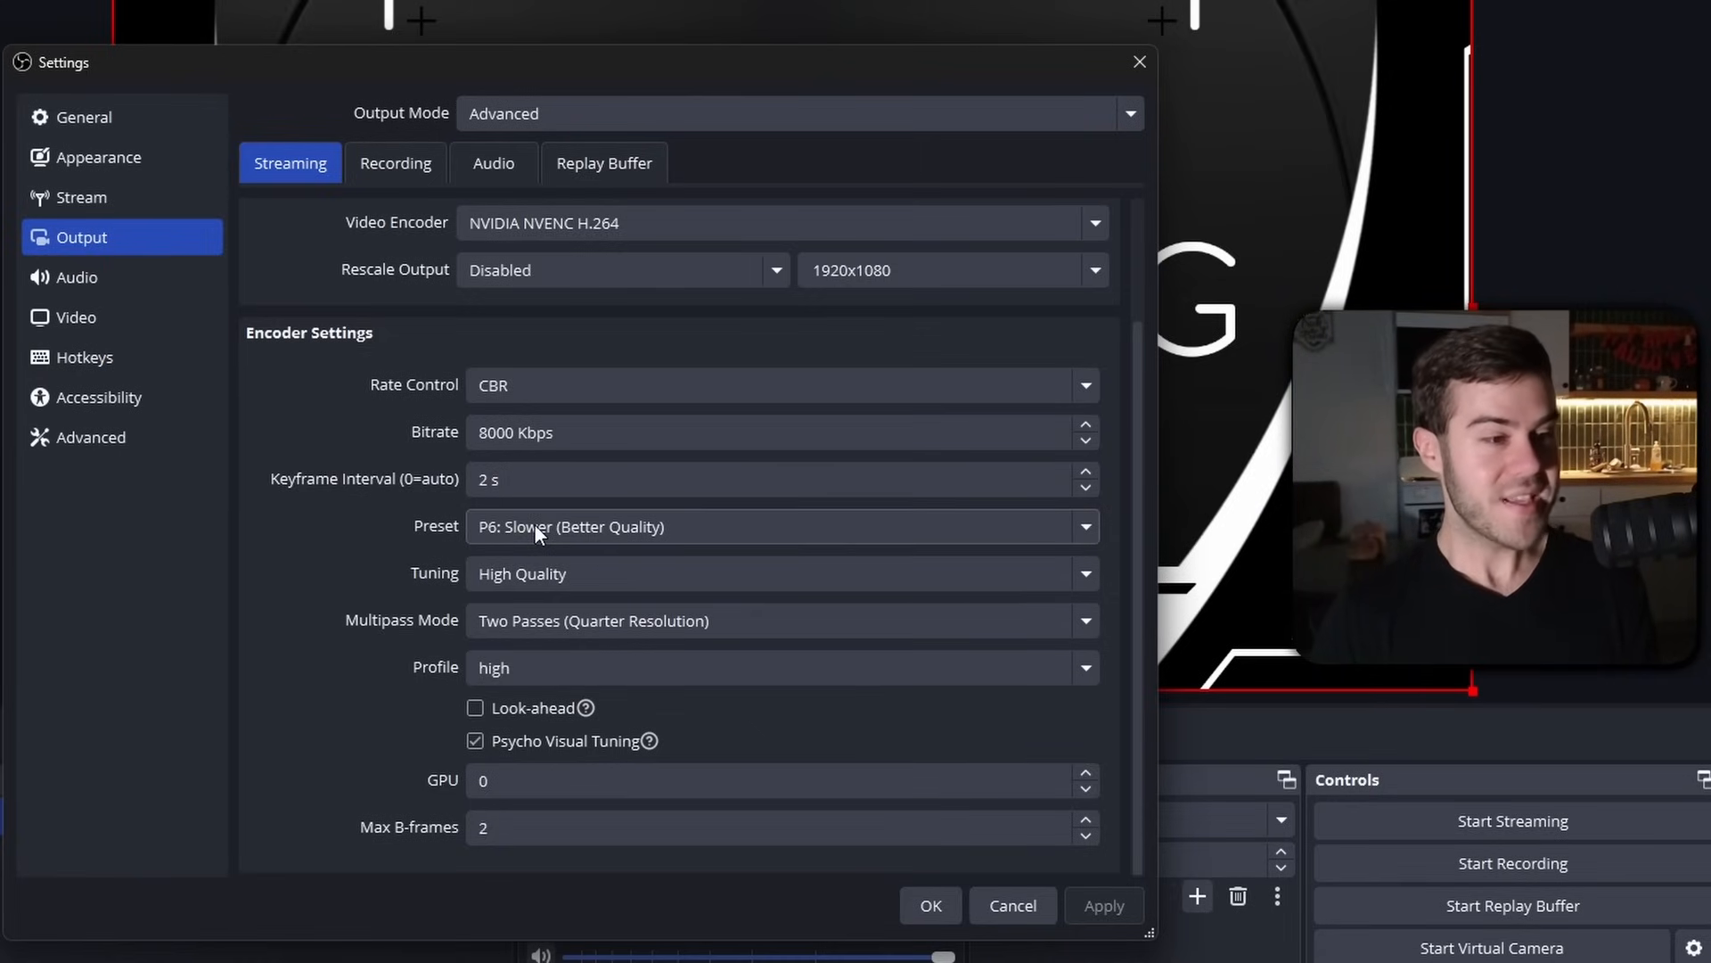
left_click(781, 526)
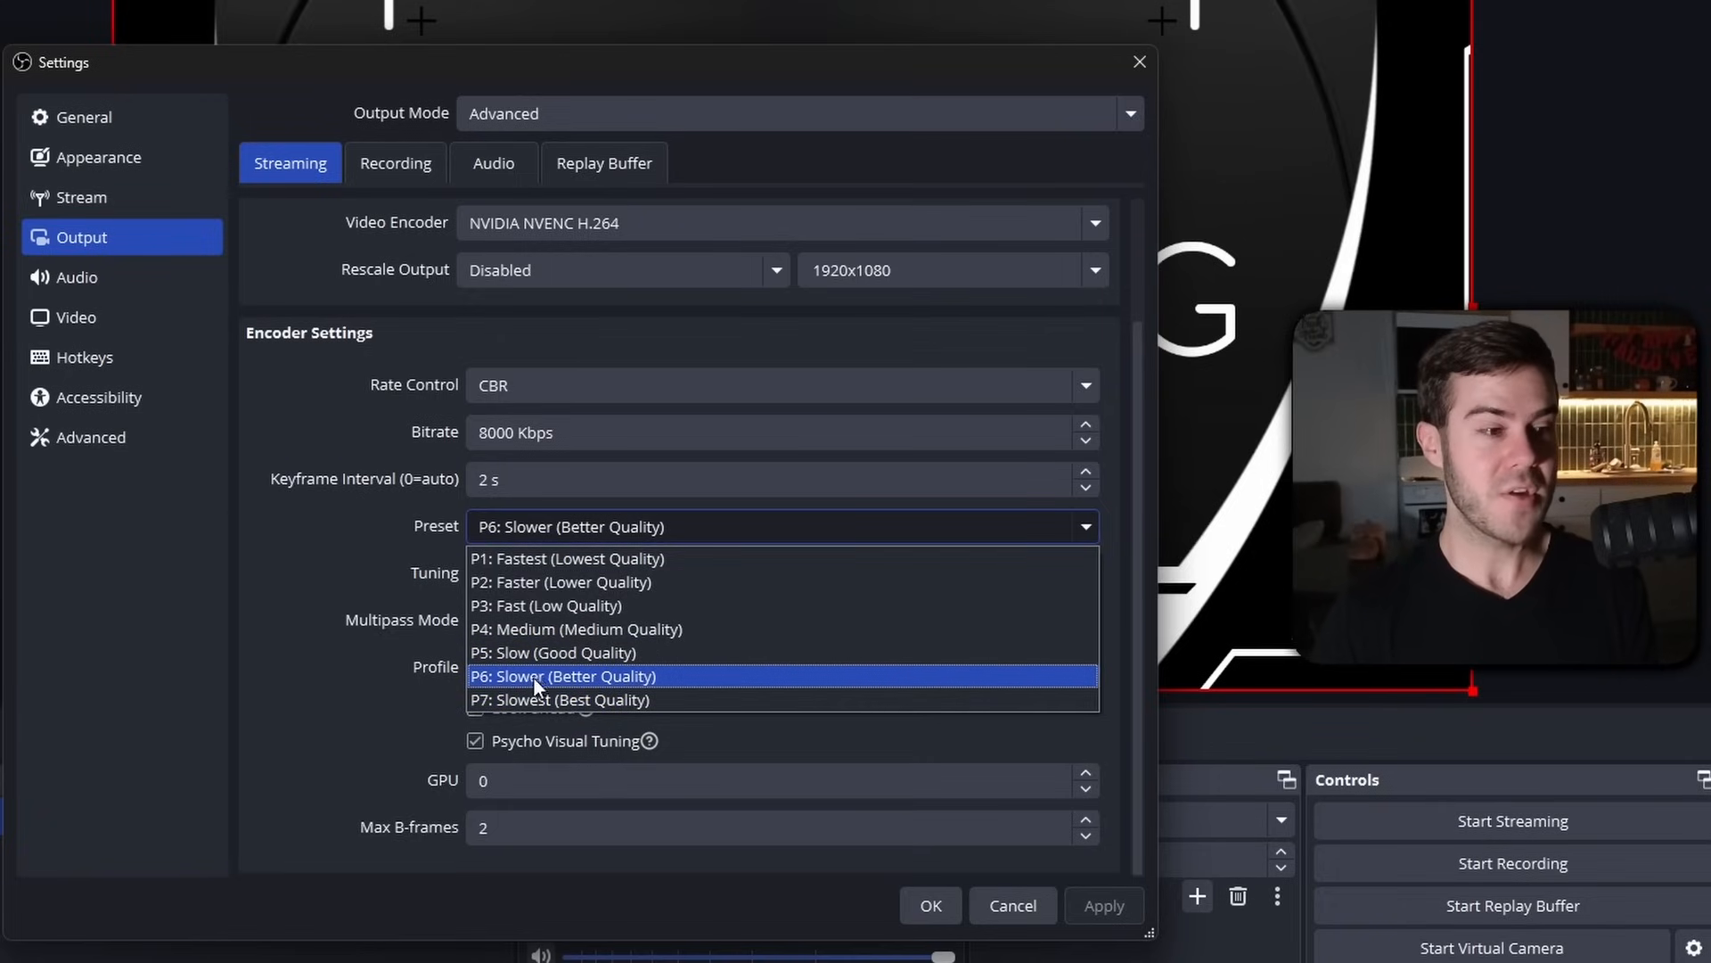
mouse_move(551, 653)
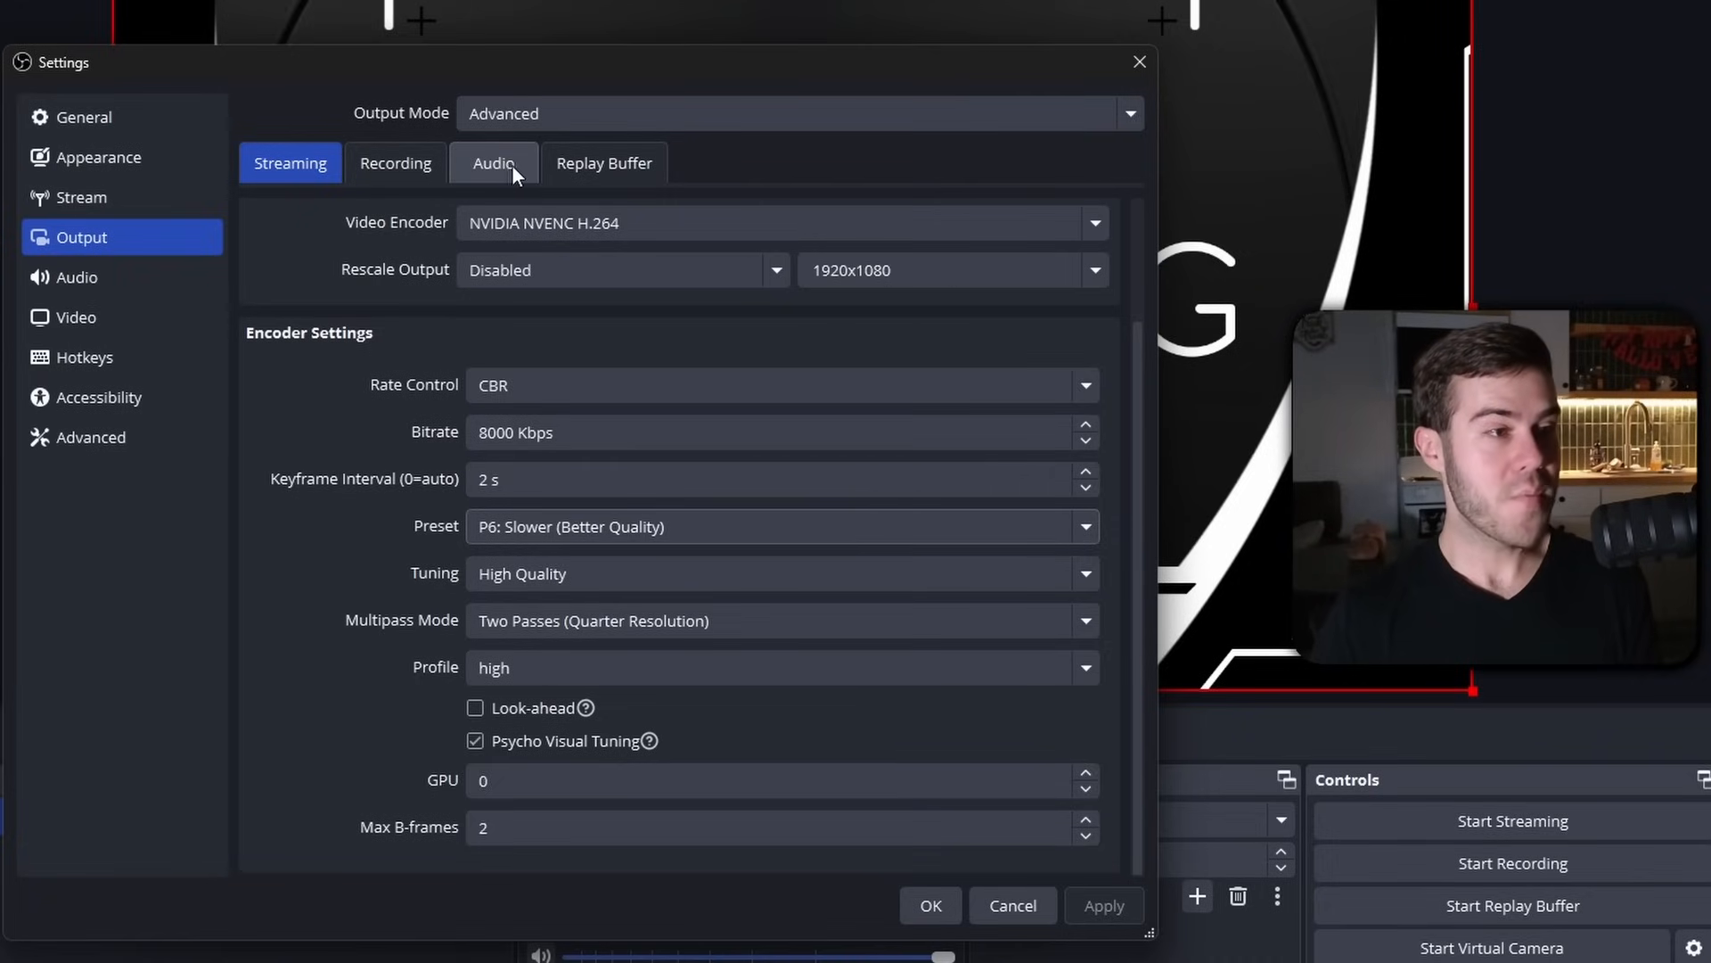
Step: Check the Output Audio tracks at 320 bitrate and return to the Streaming encoder settings
left_click(493, 162)
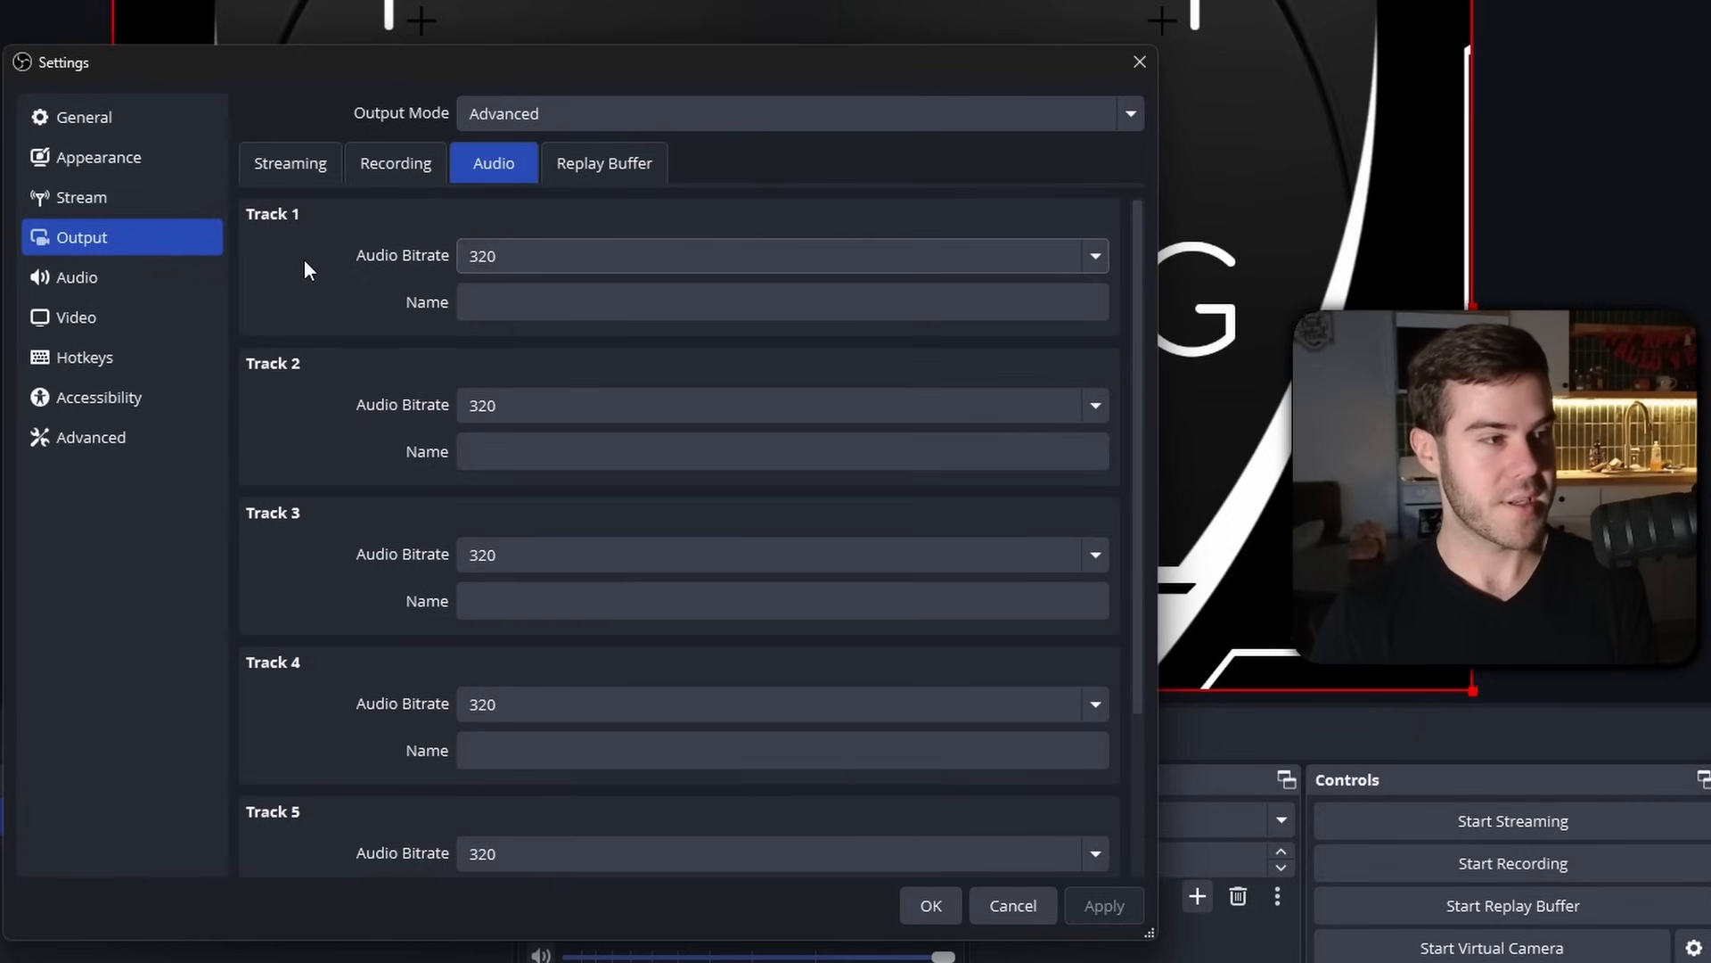
left_click(291, 162)
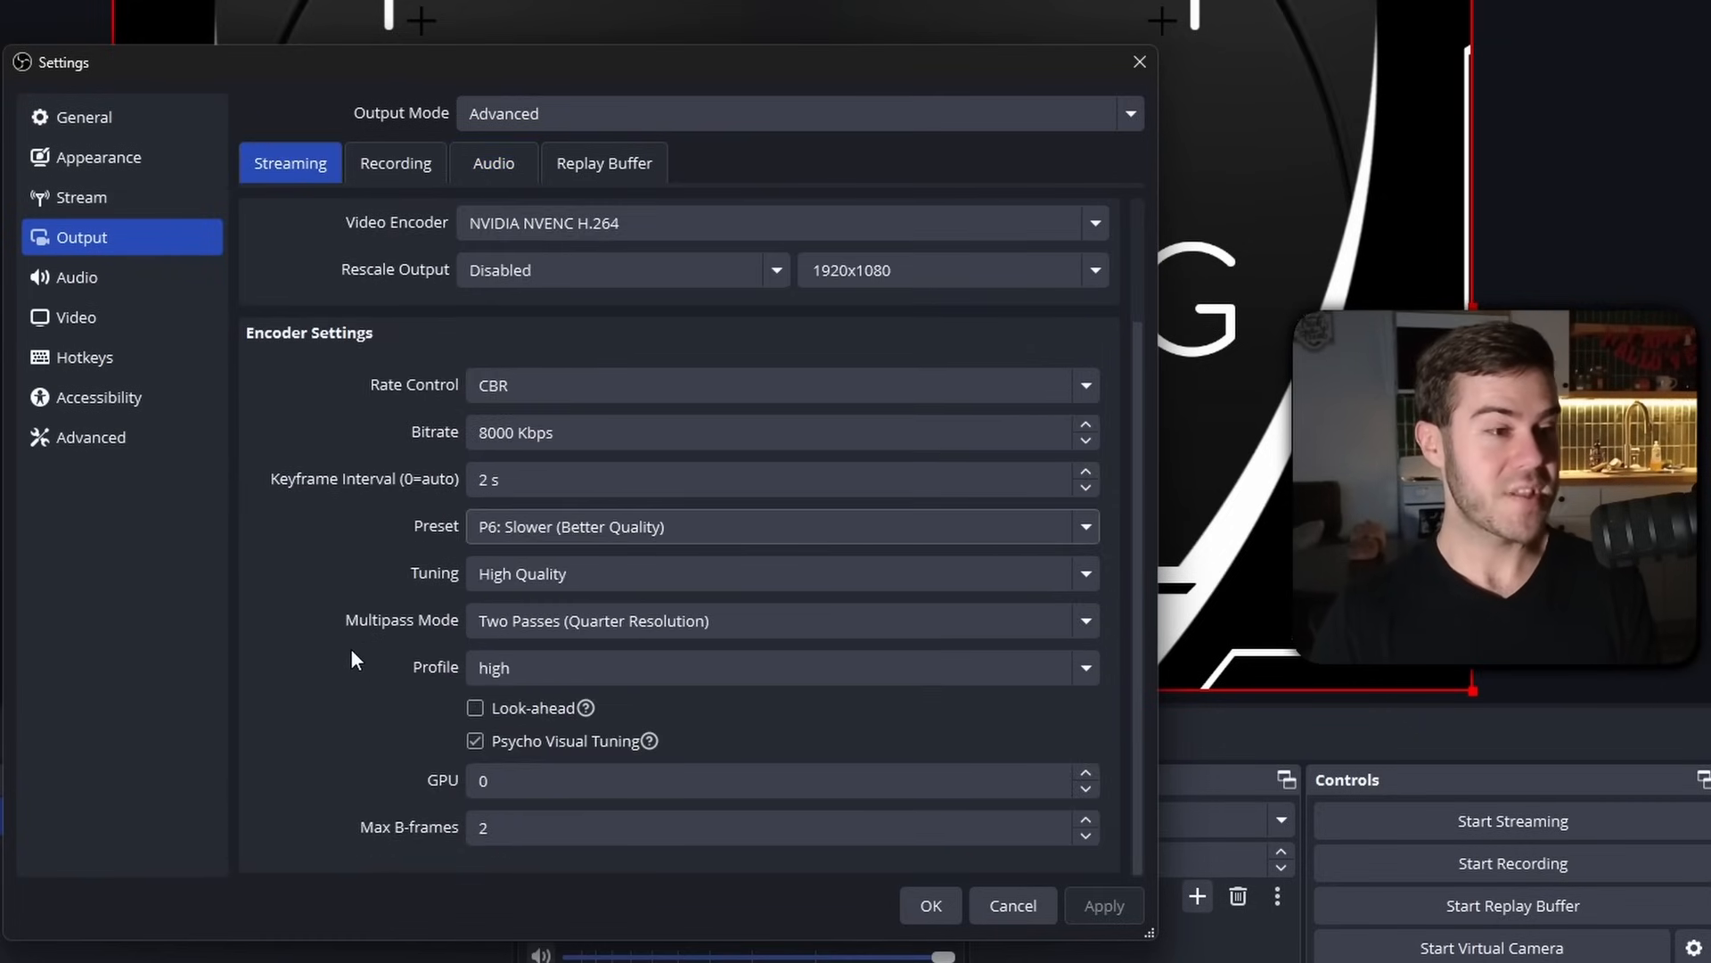
mouse_move(333, 590)
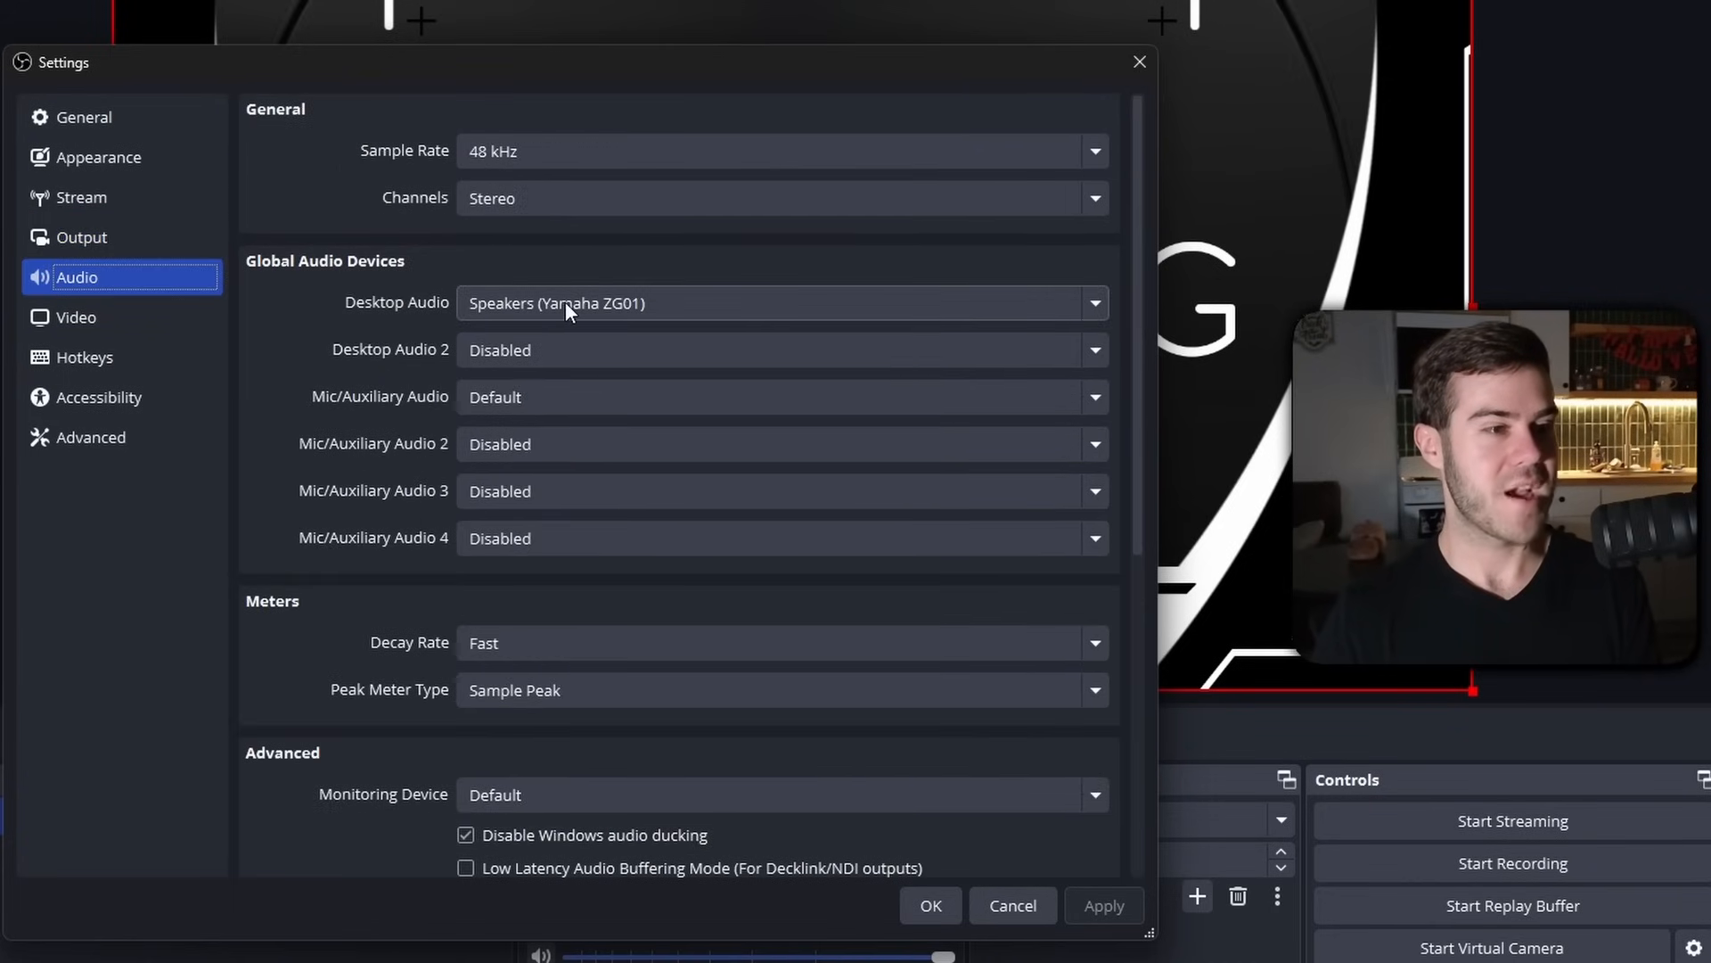
Step: Keep Desktop Audio on the Yamaha ZG01 speakers and set Mic/Auxiliary to the RØDE PodMic USB
left_click(781, 303)
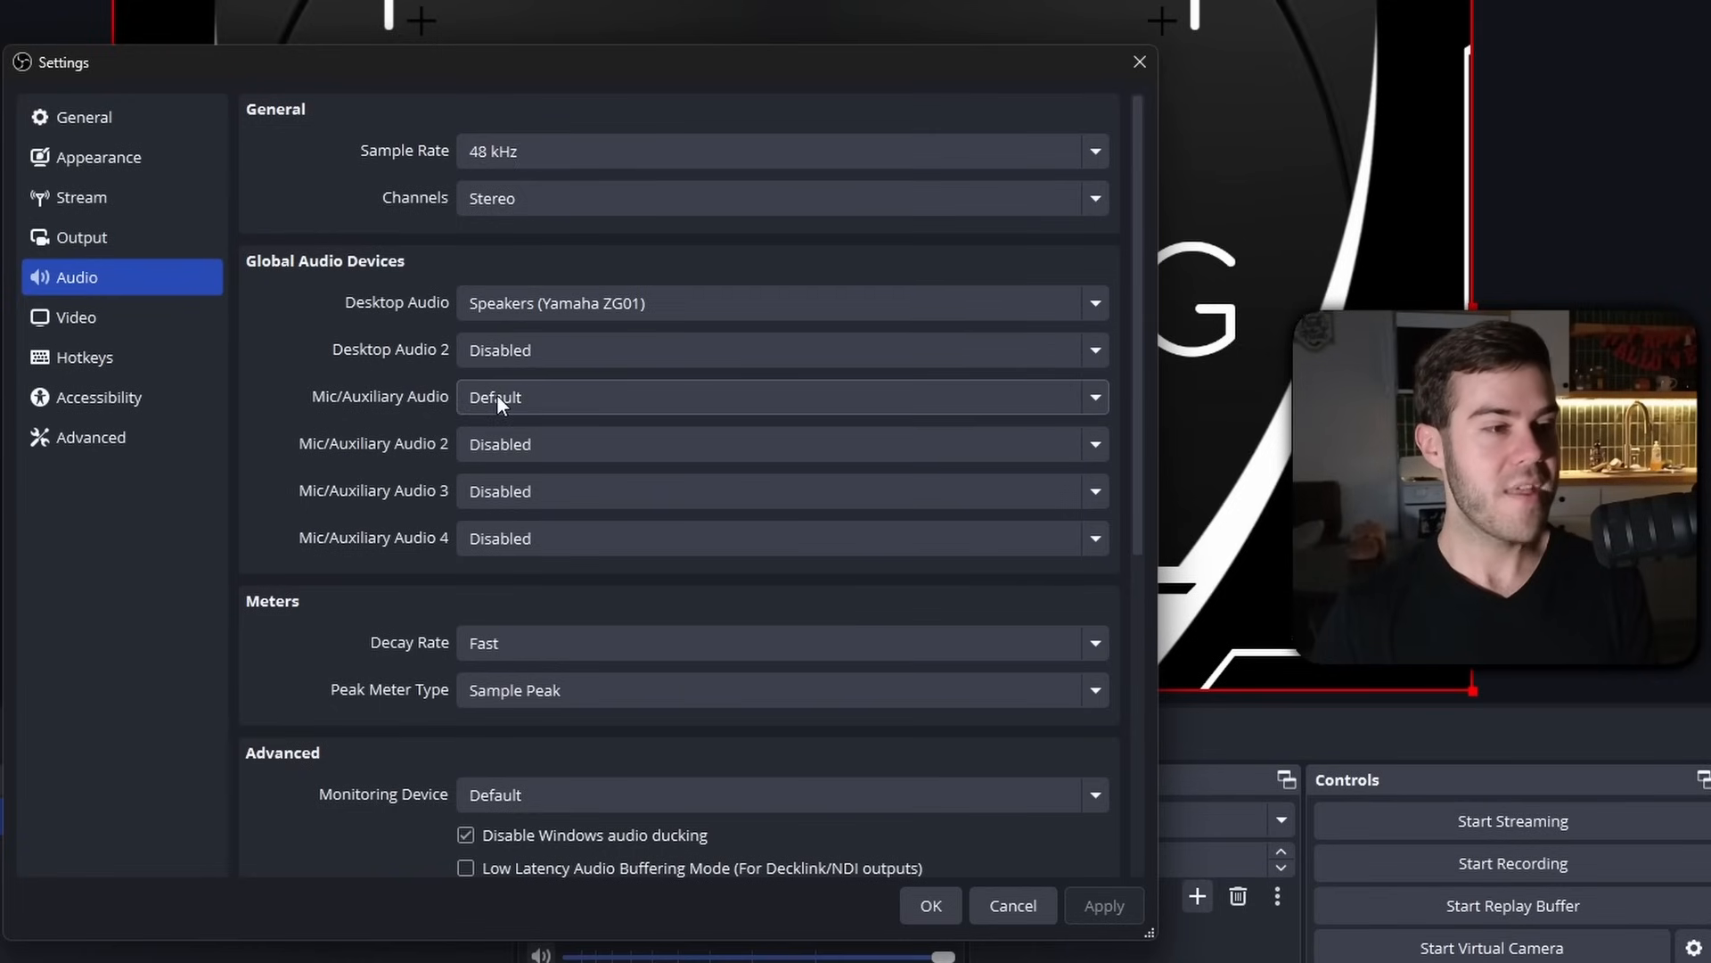
left_click(781, 396)
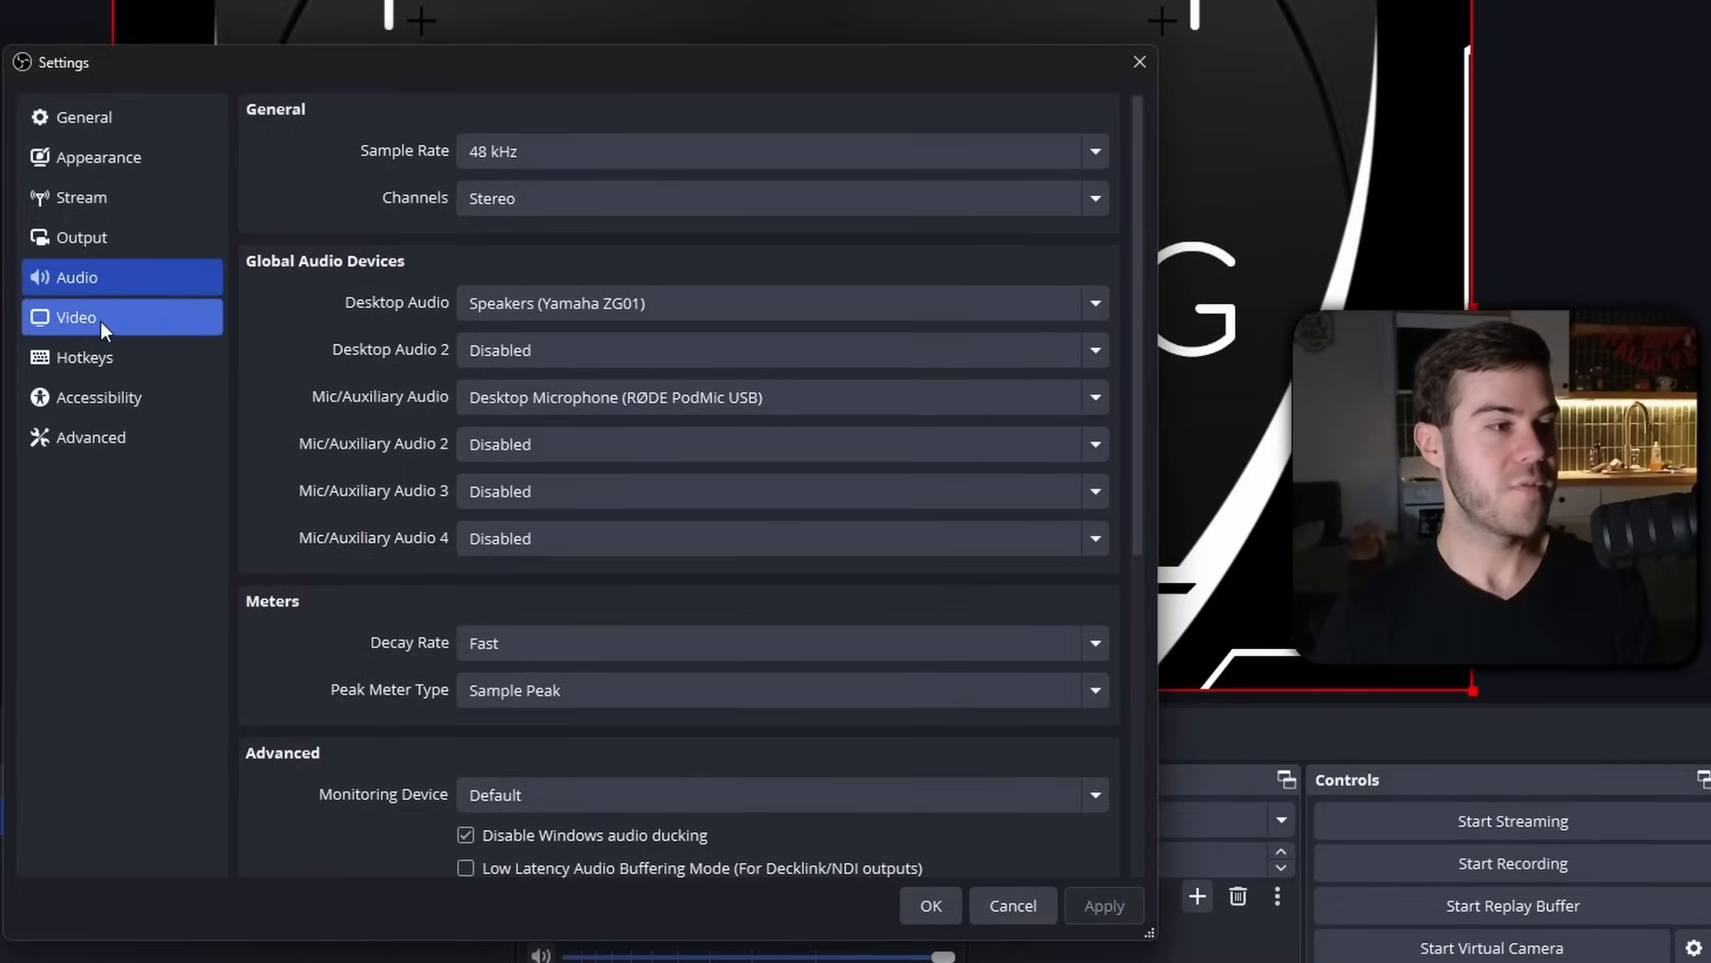
Step: Confirm 1920x1080 base and output resolution at 60 FPS, then show the Accessibility page
left_click(77, 317)
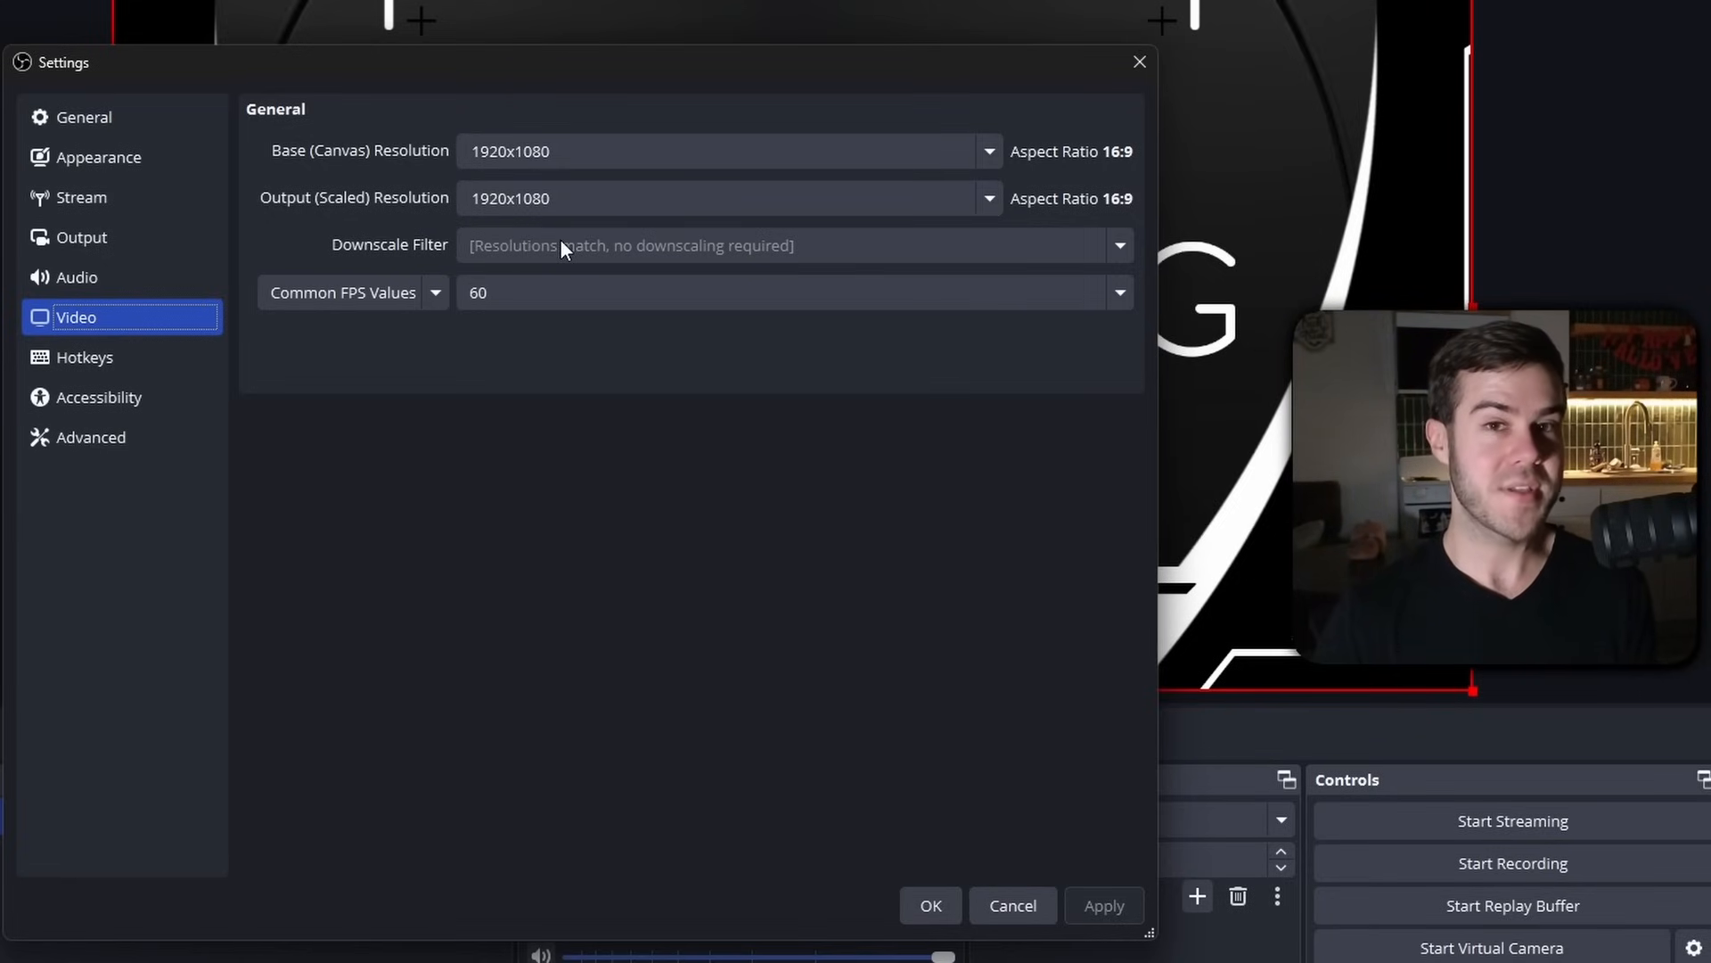
left_click(720, 150)
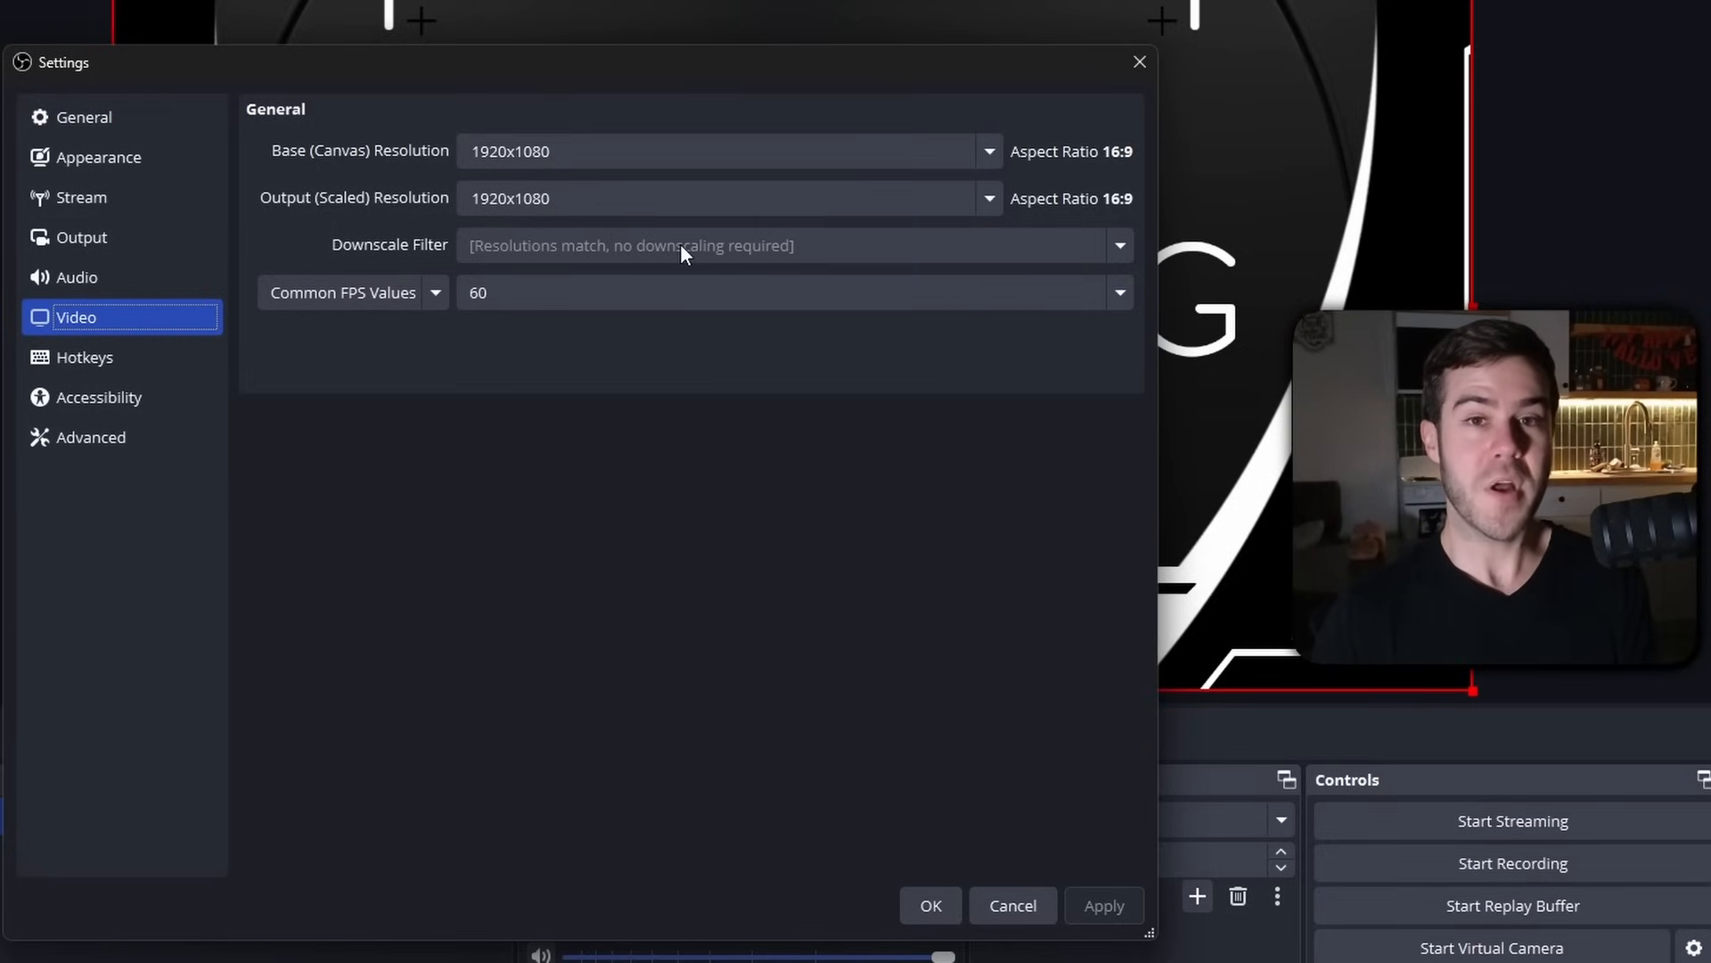
mouse_move(558, 260)
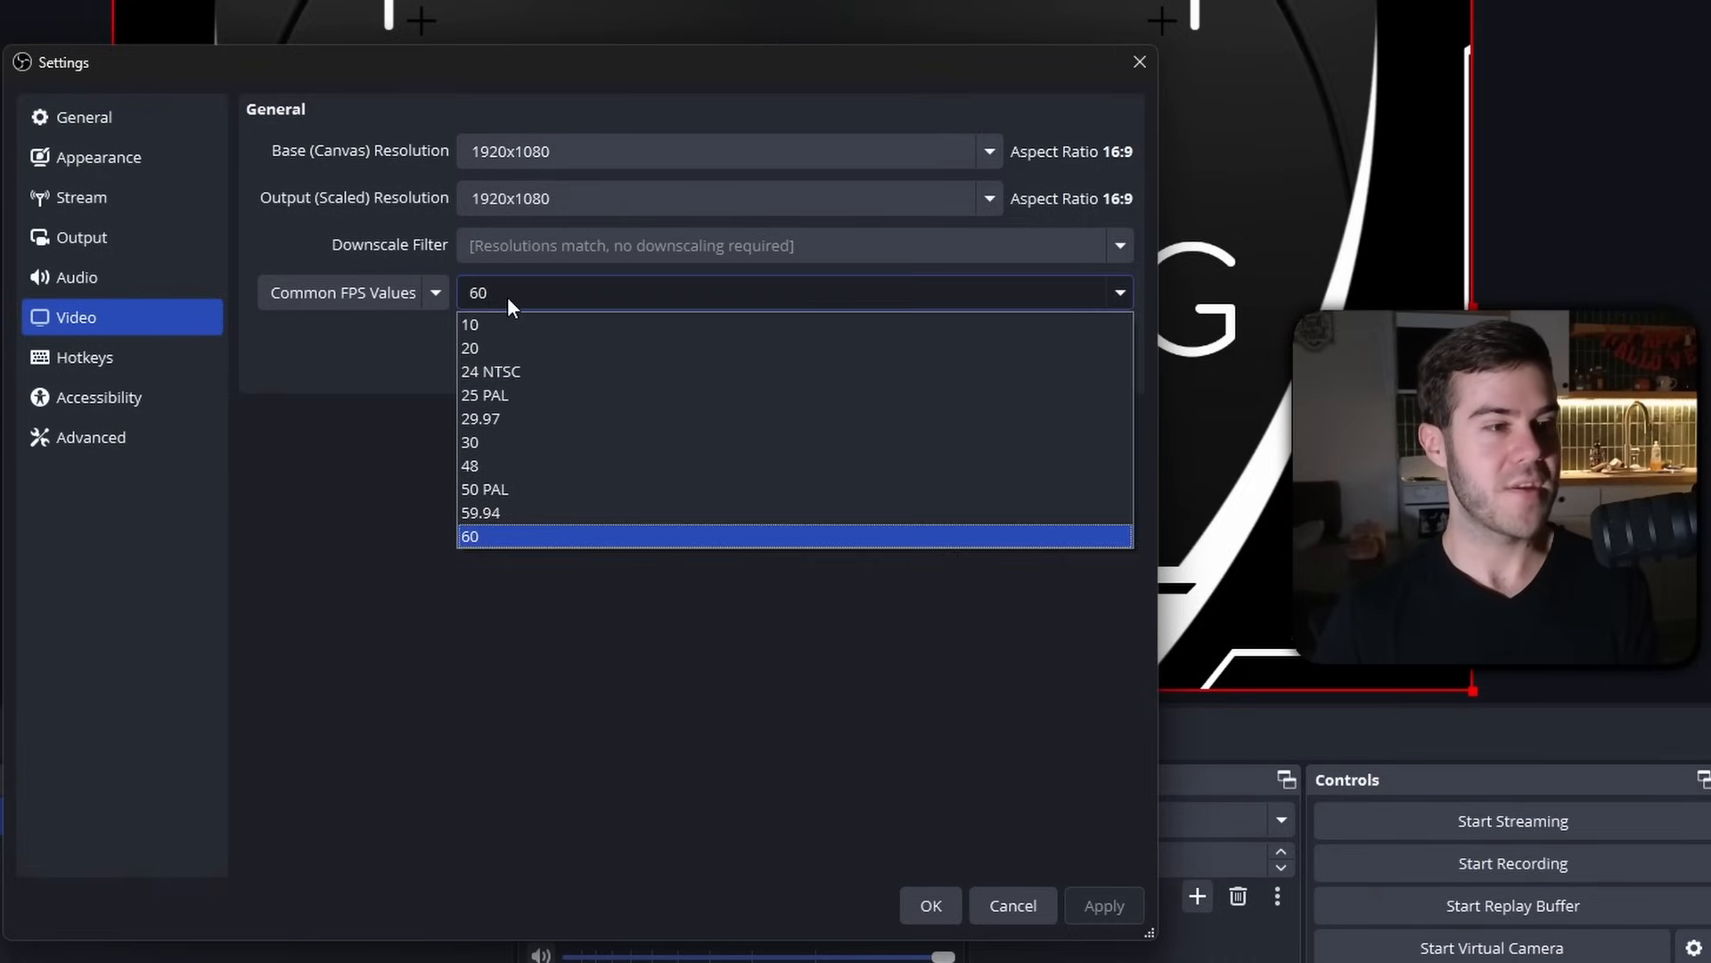
left_click(471, 536)
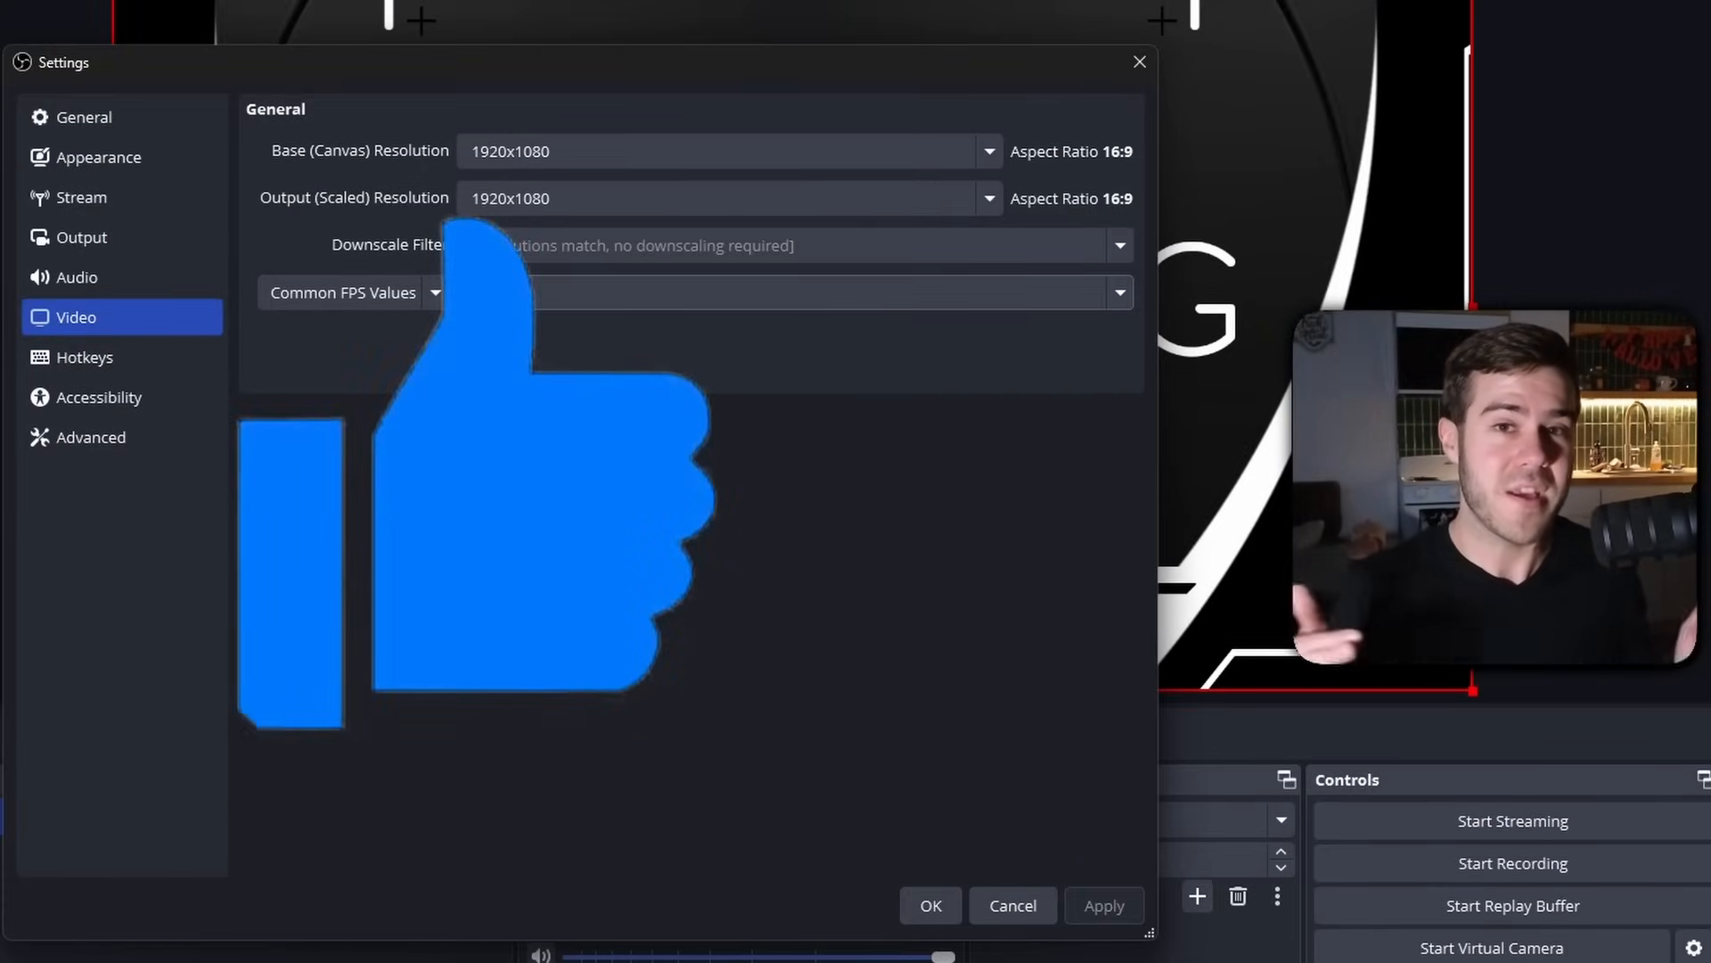
left_click(99, 396)
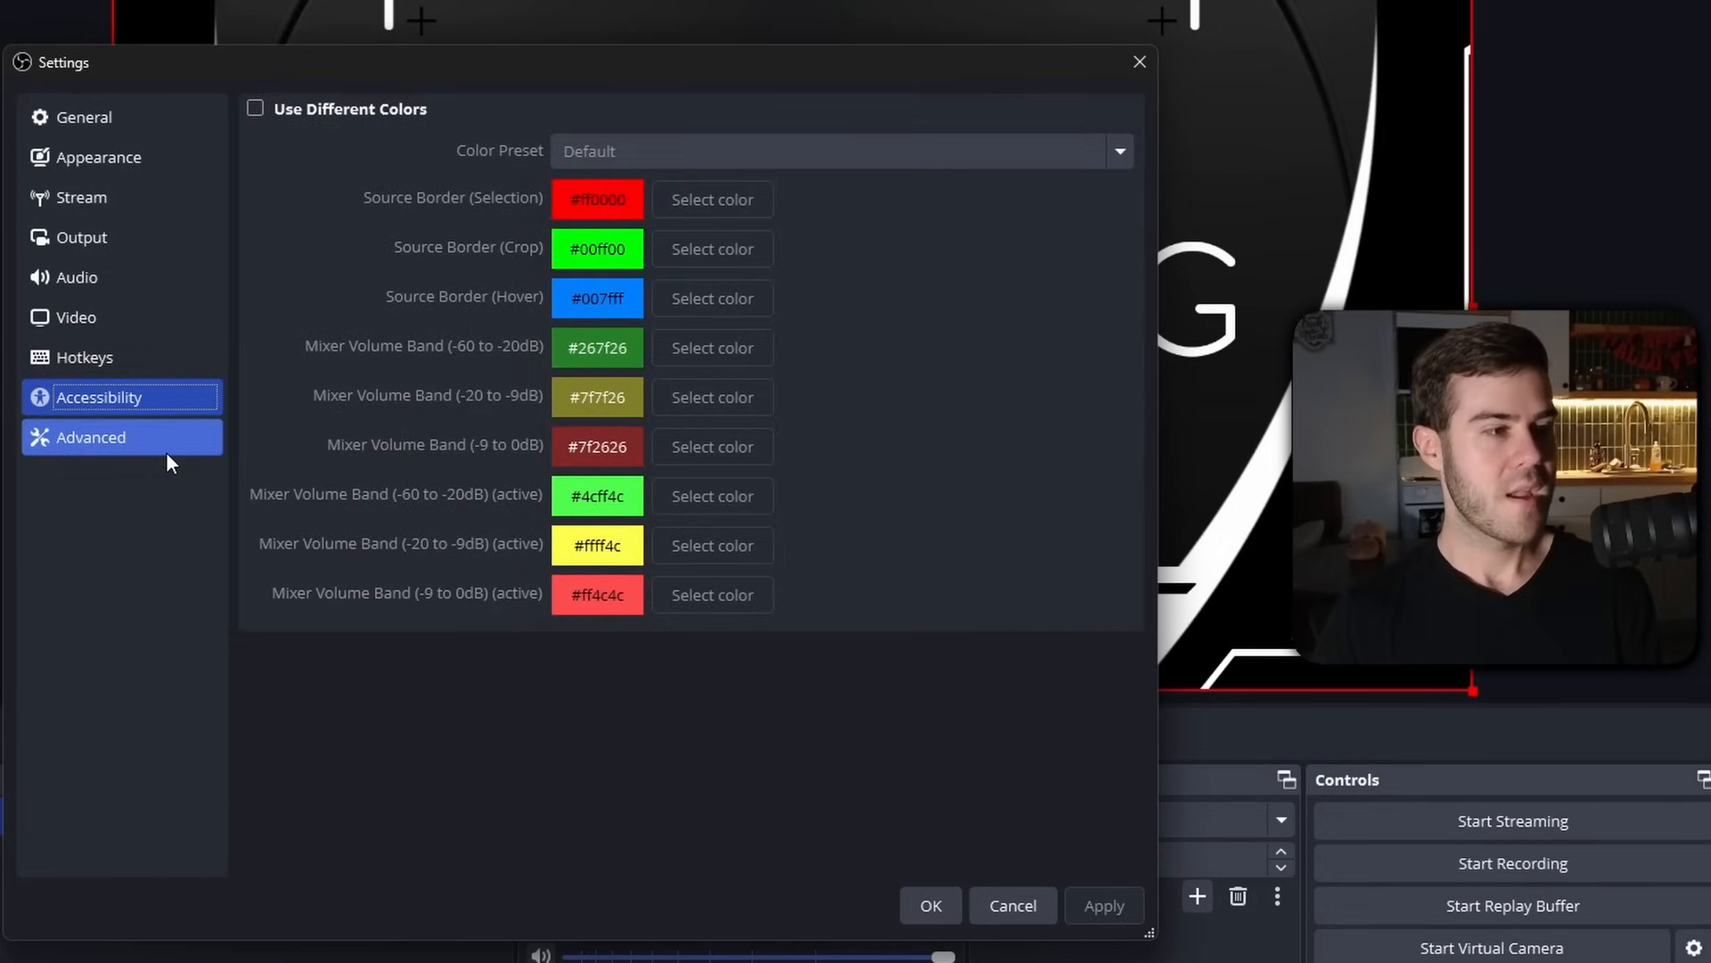
Step: Review the Advanced network options at defaults with auto-reconnect, then return to the Output page
left_click(91, 437)
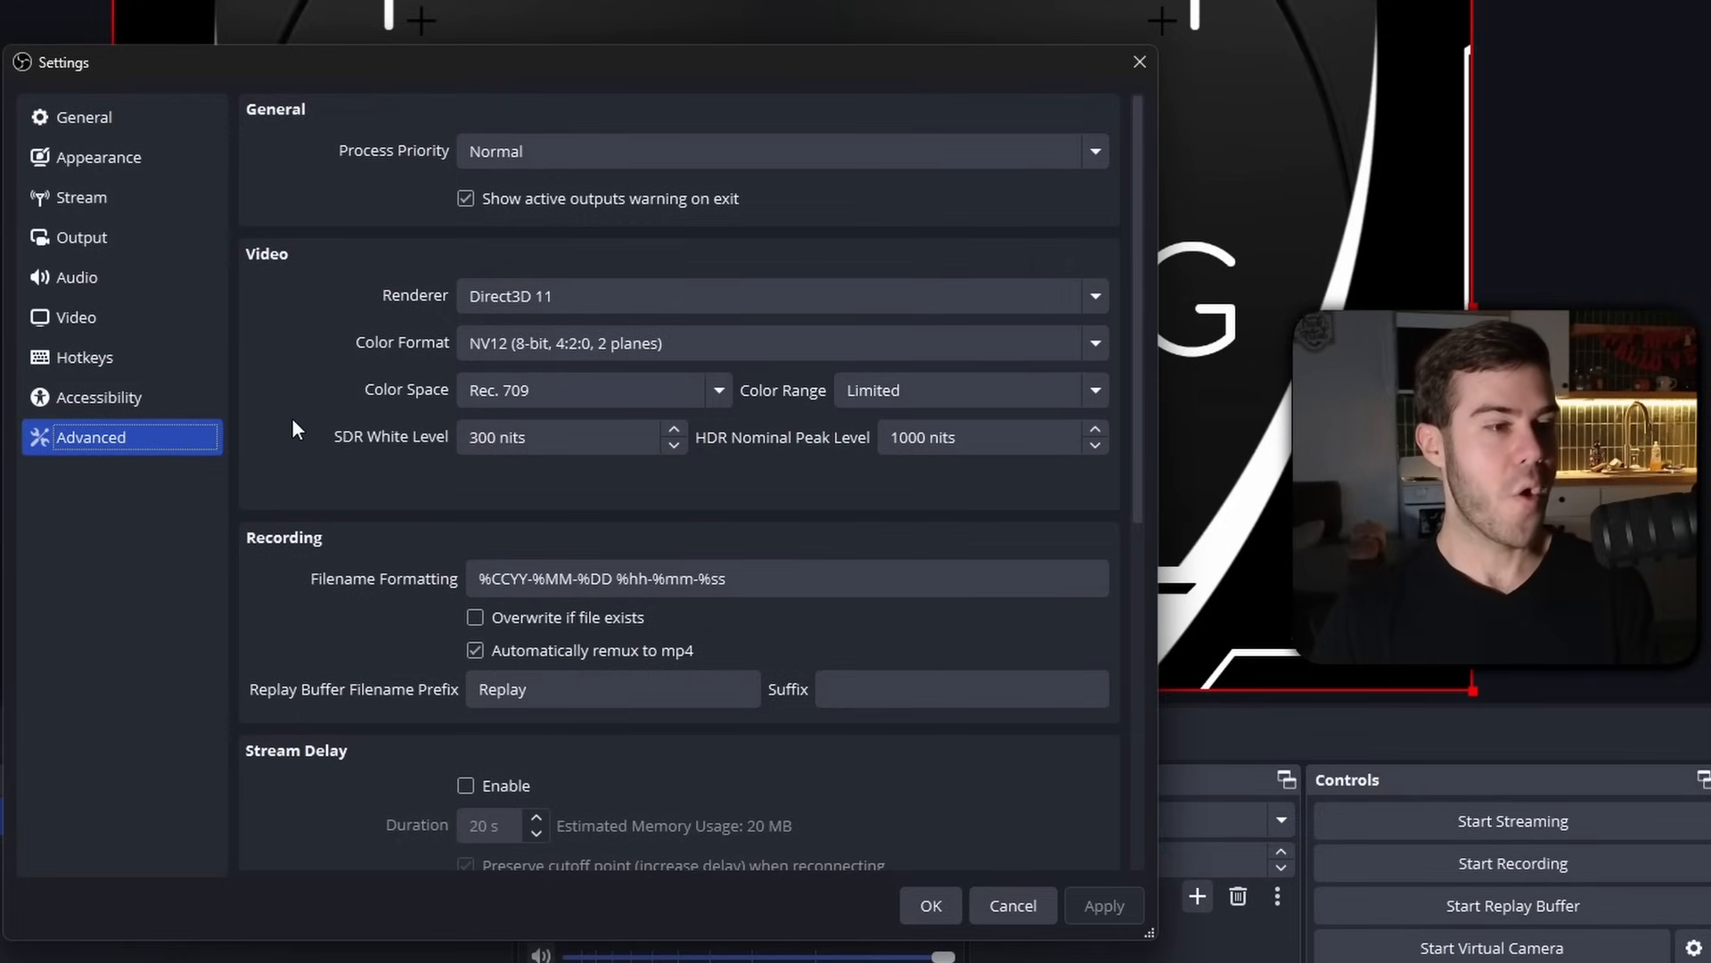
scroll("down", 3)
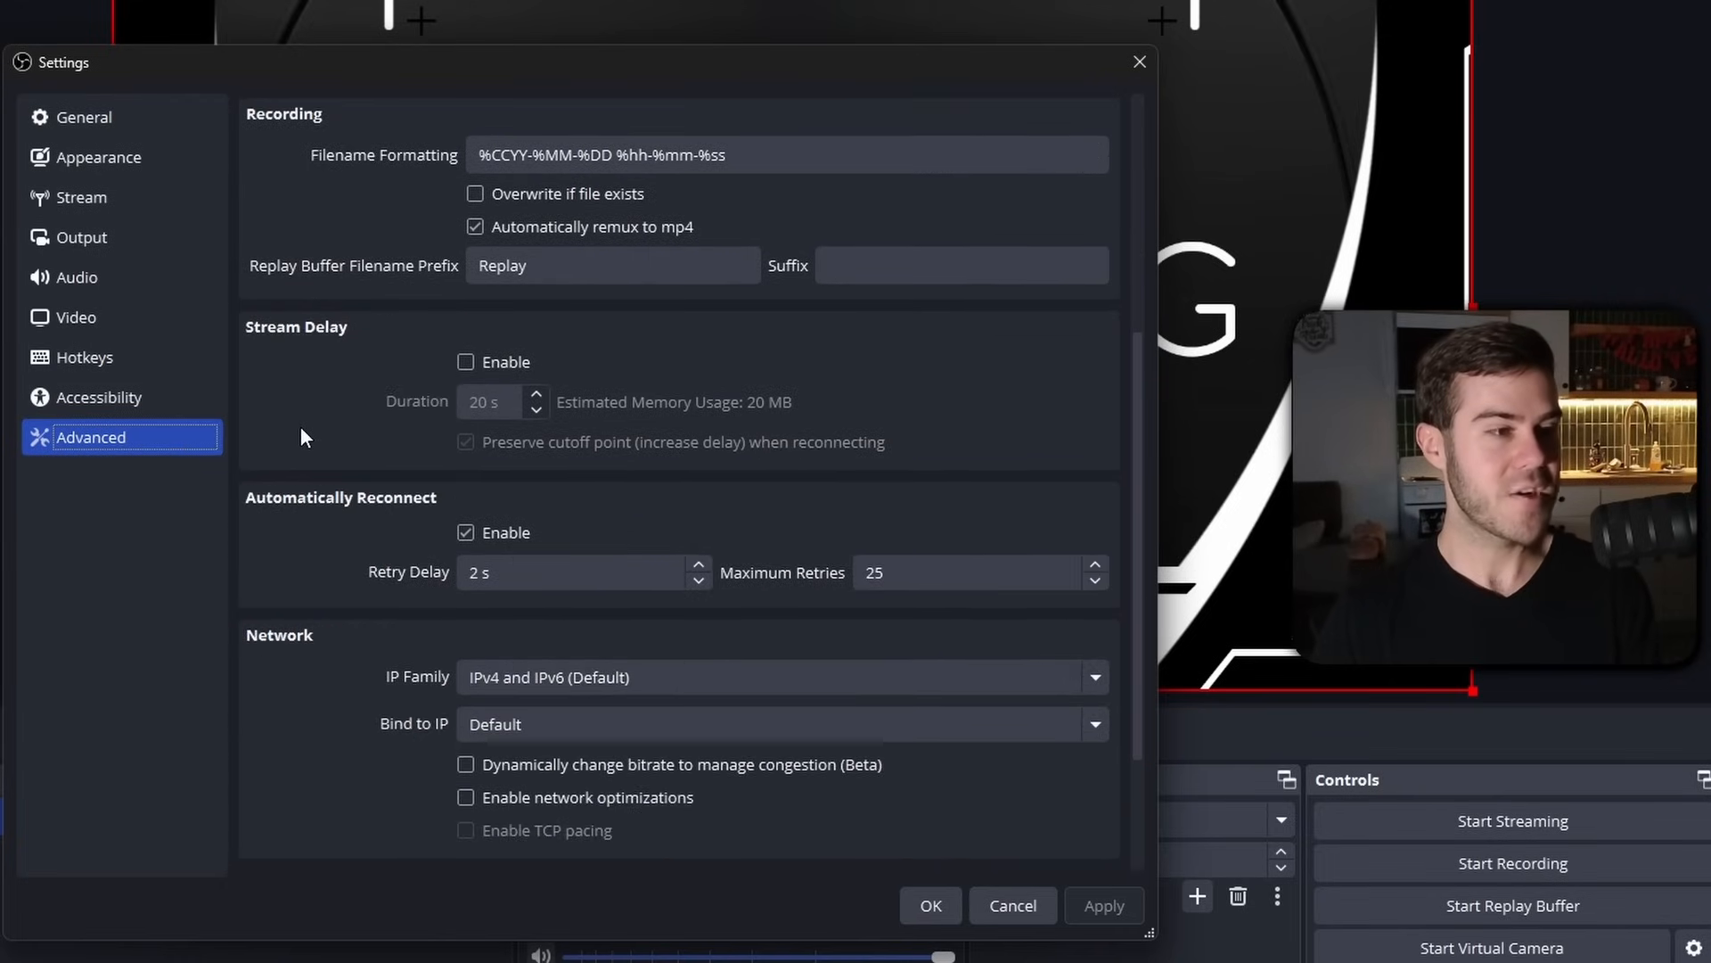
scroll("down", 3)
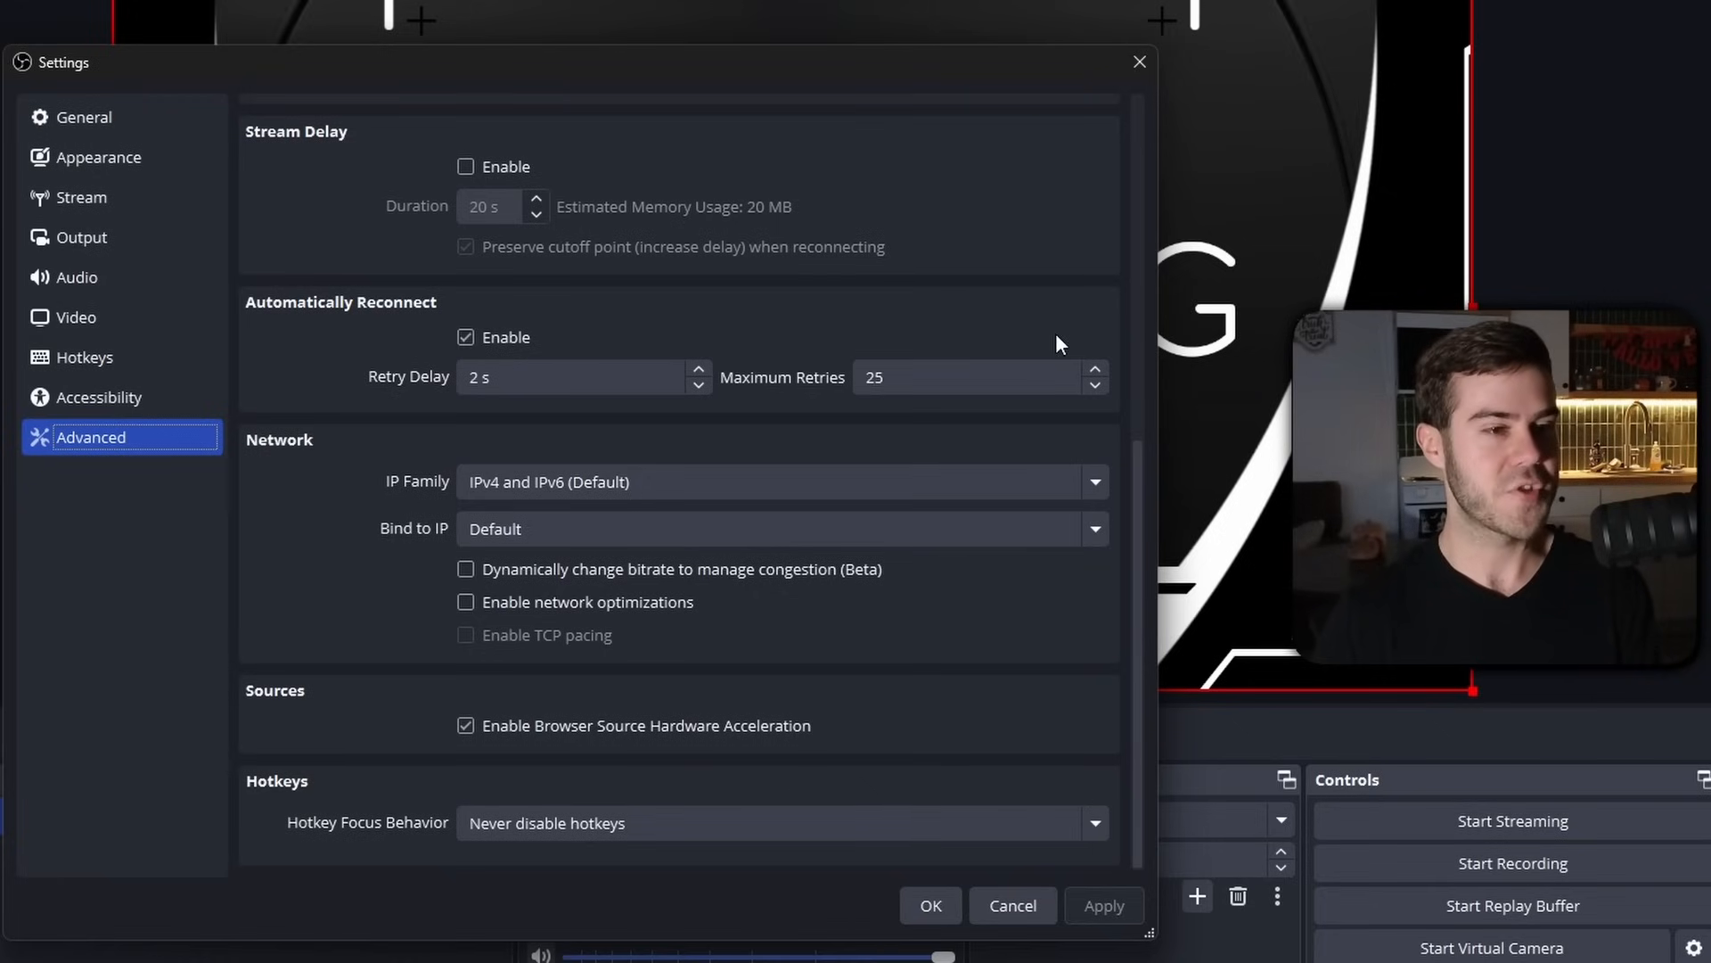
left_click(971, 376)
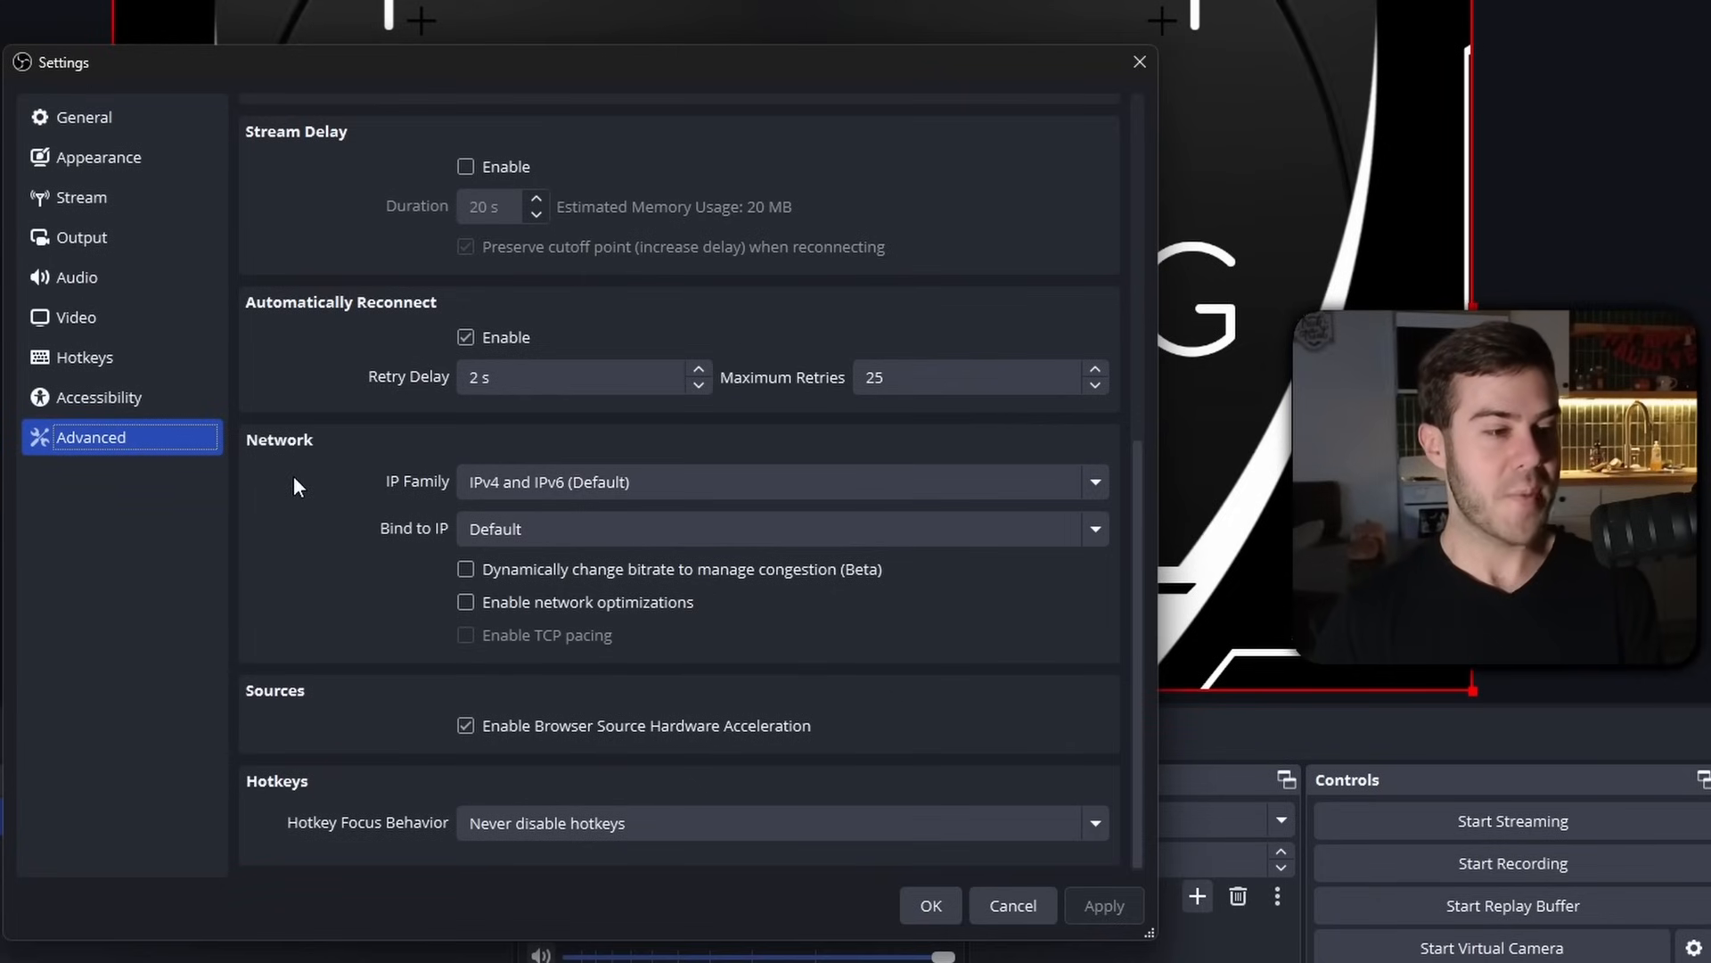
mouse_move(267, 467)
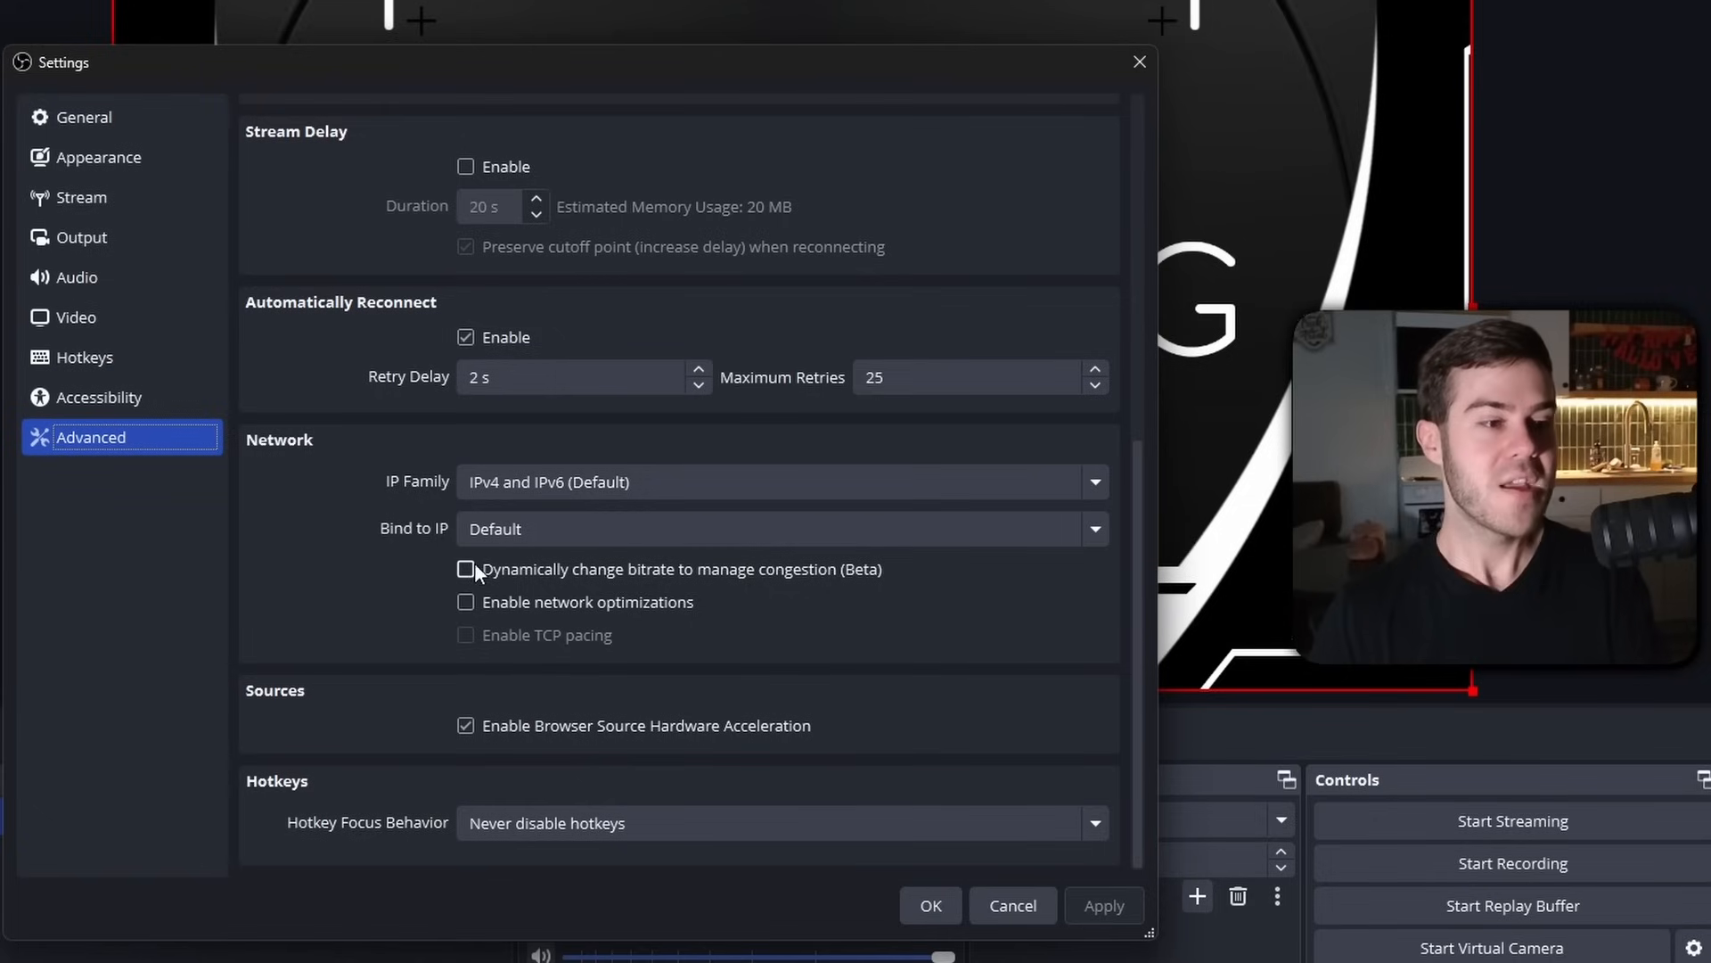
mouse_move(350, 519)
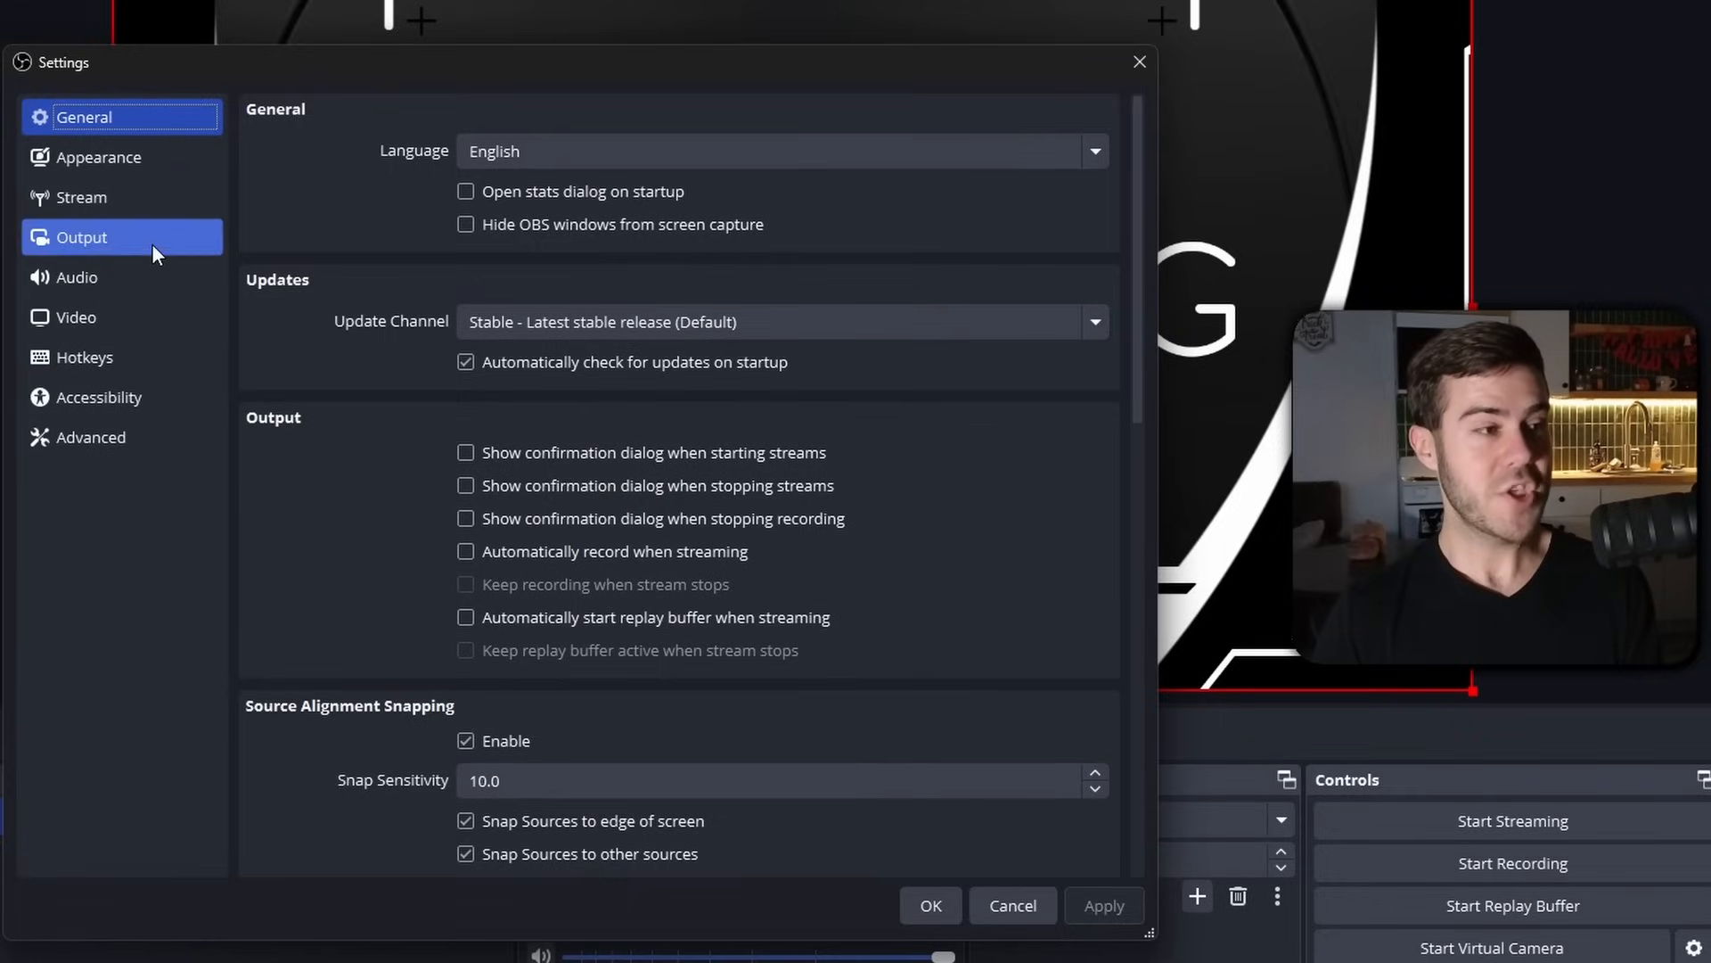
left_click(82, 237)
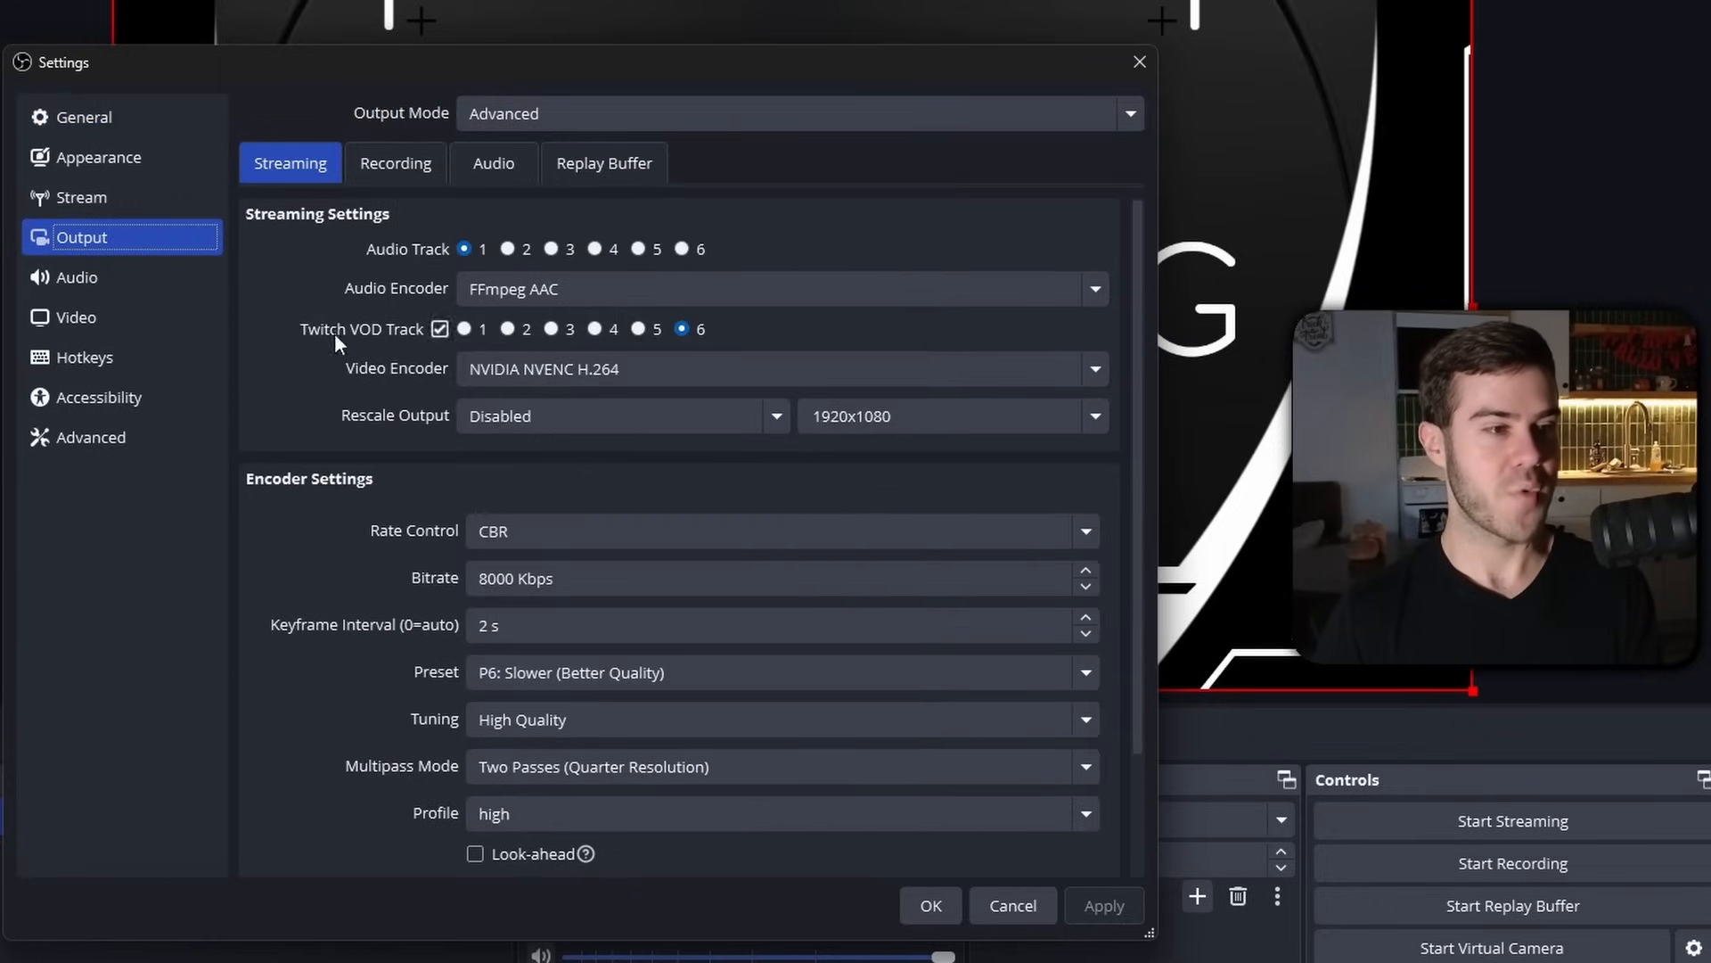